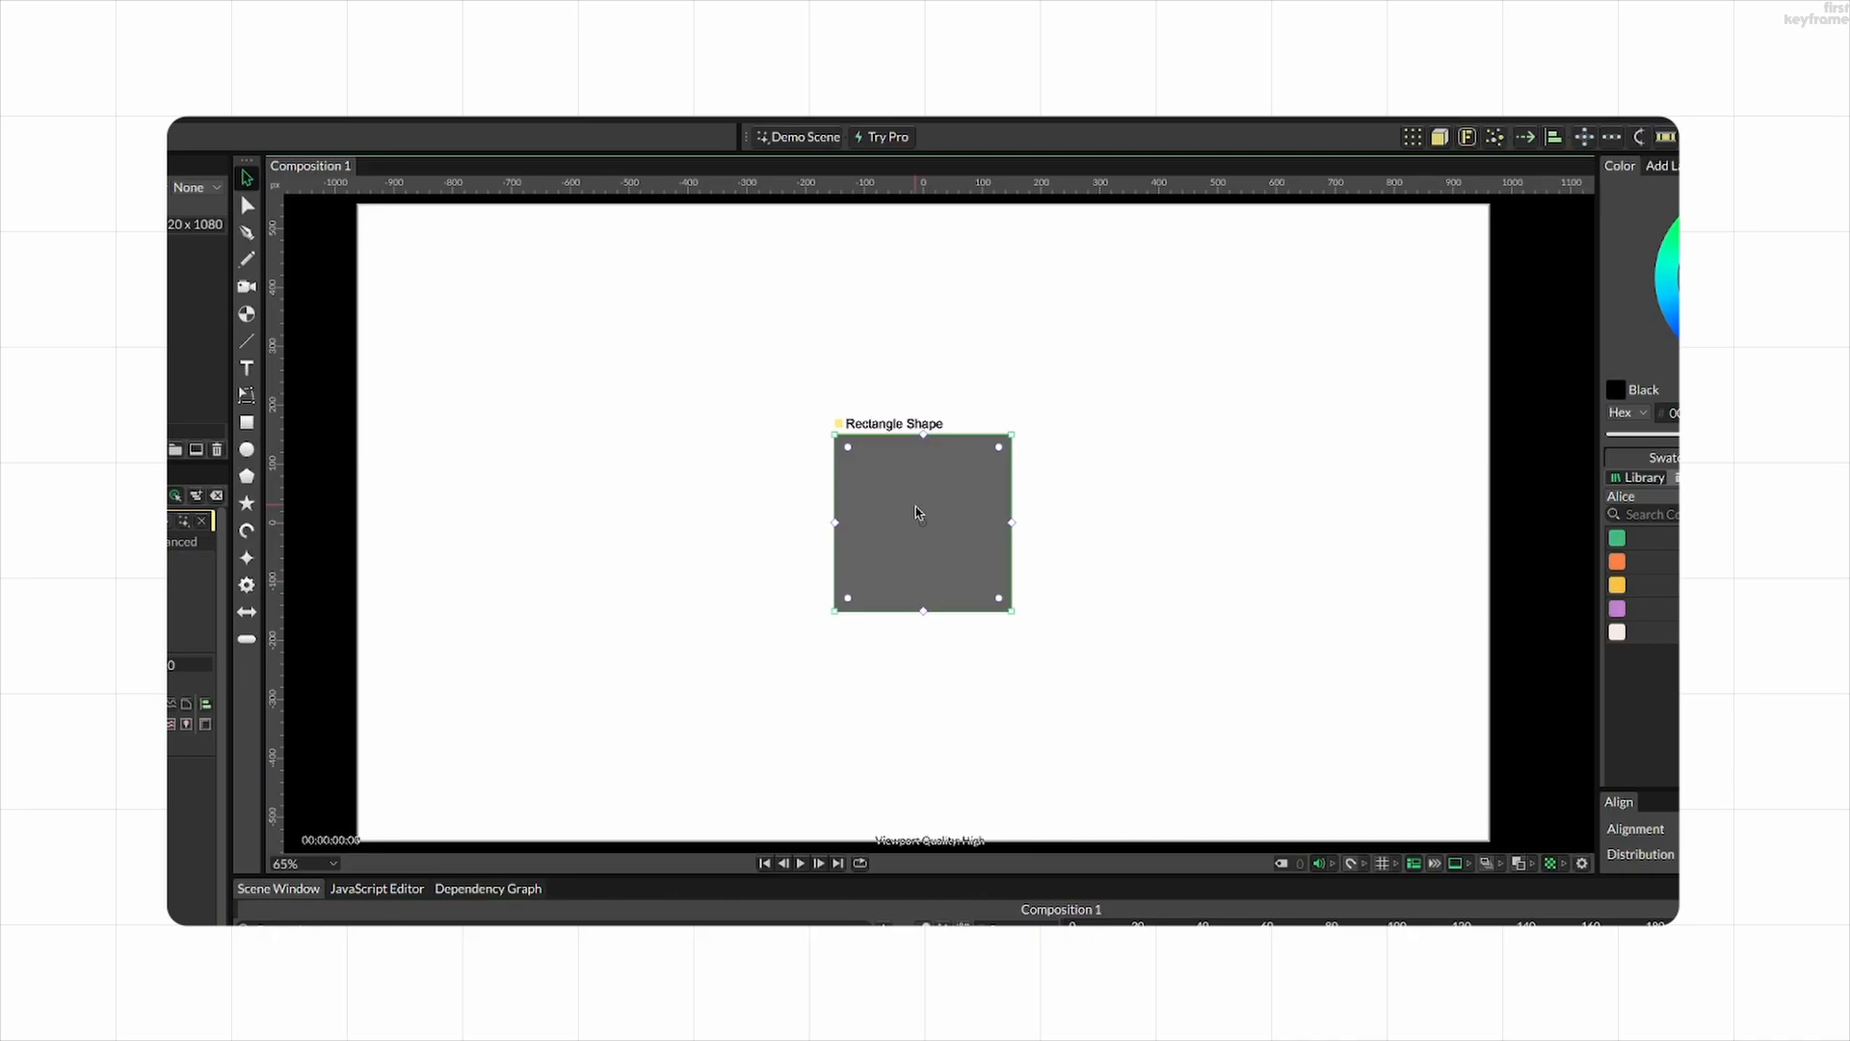
Step: Place the arrow at X -500 and scrub its Pivot X, leaving it at 0
left_click_drag(924, 432, 921, 336)
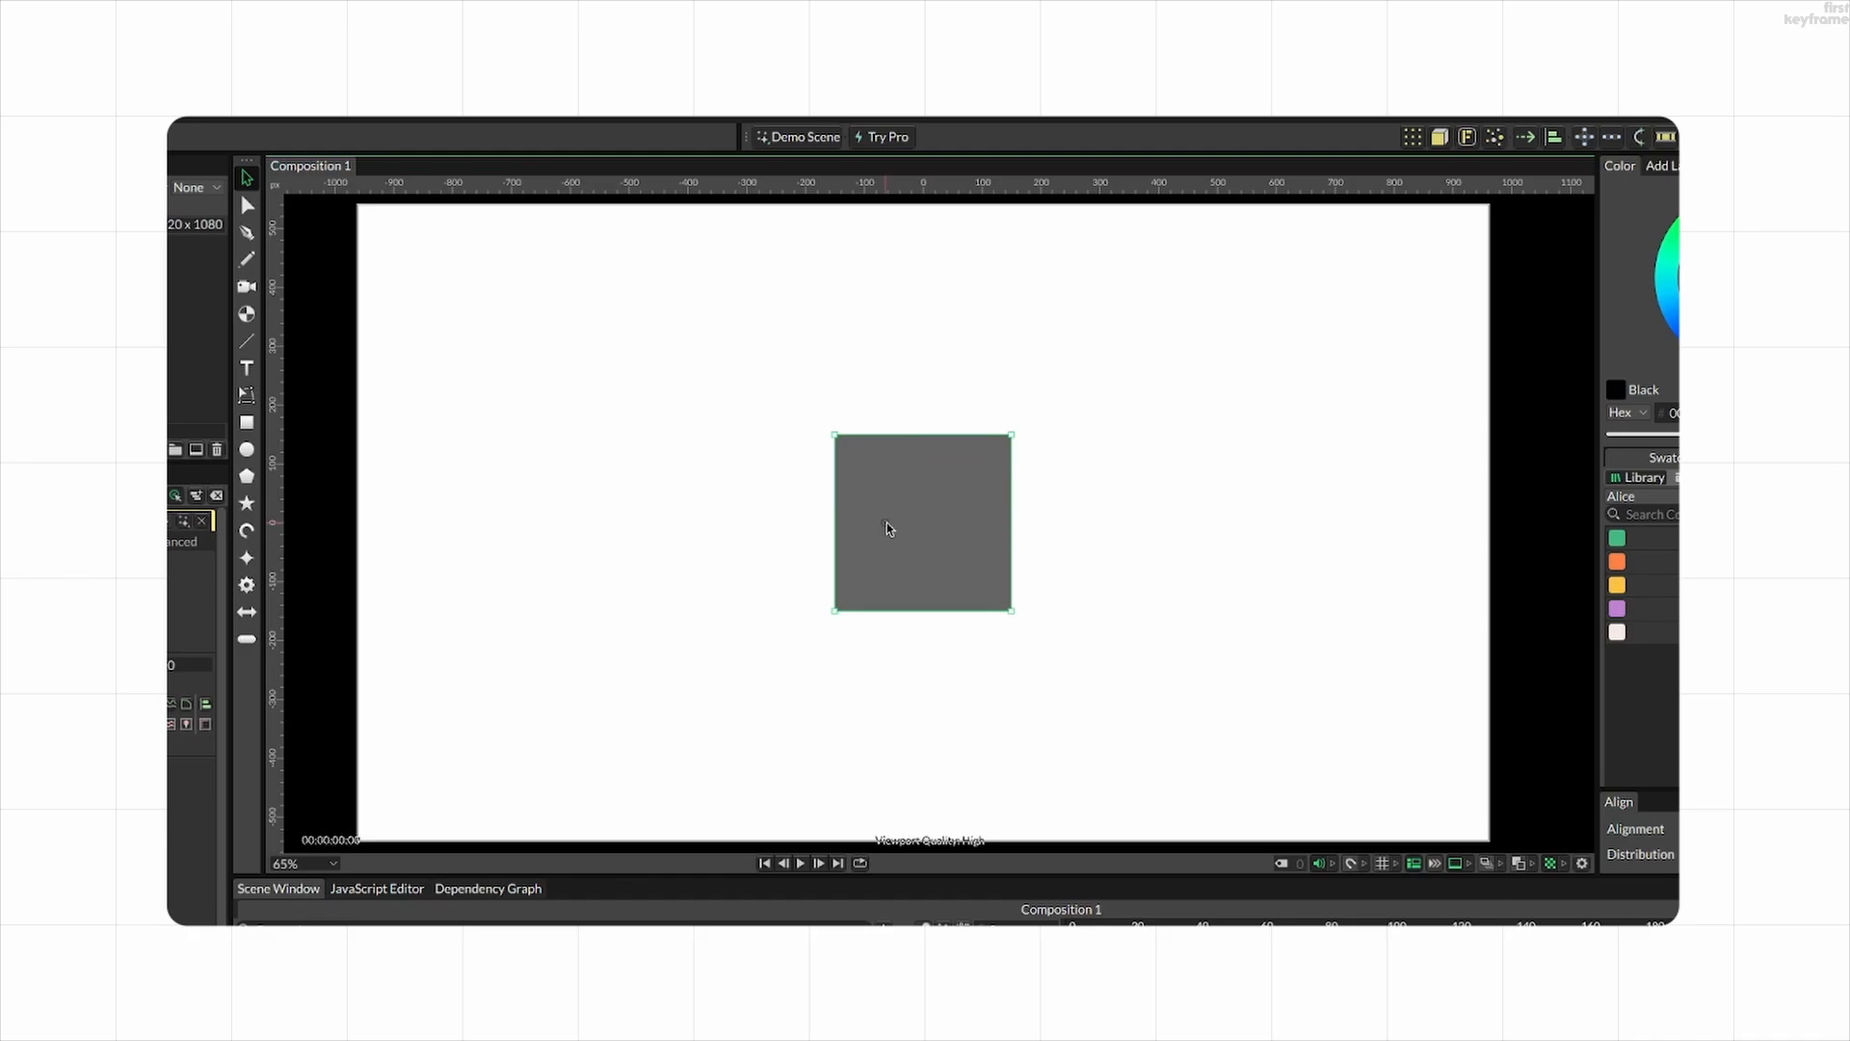
mouse_move(927, 611)
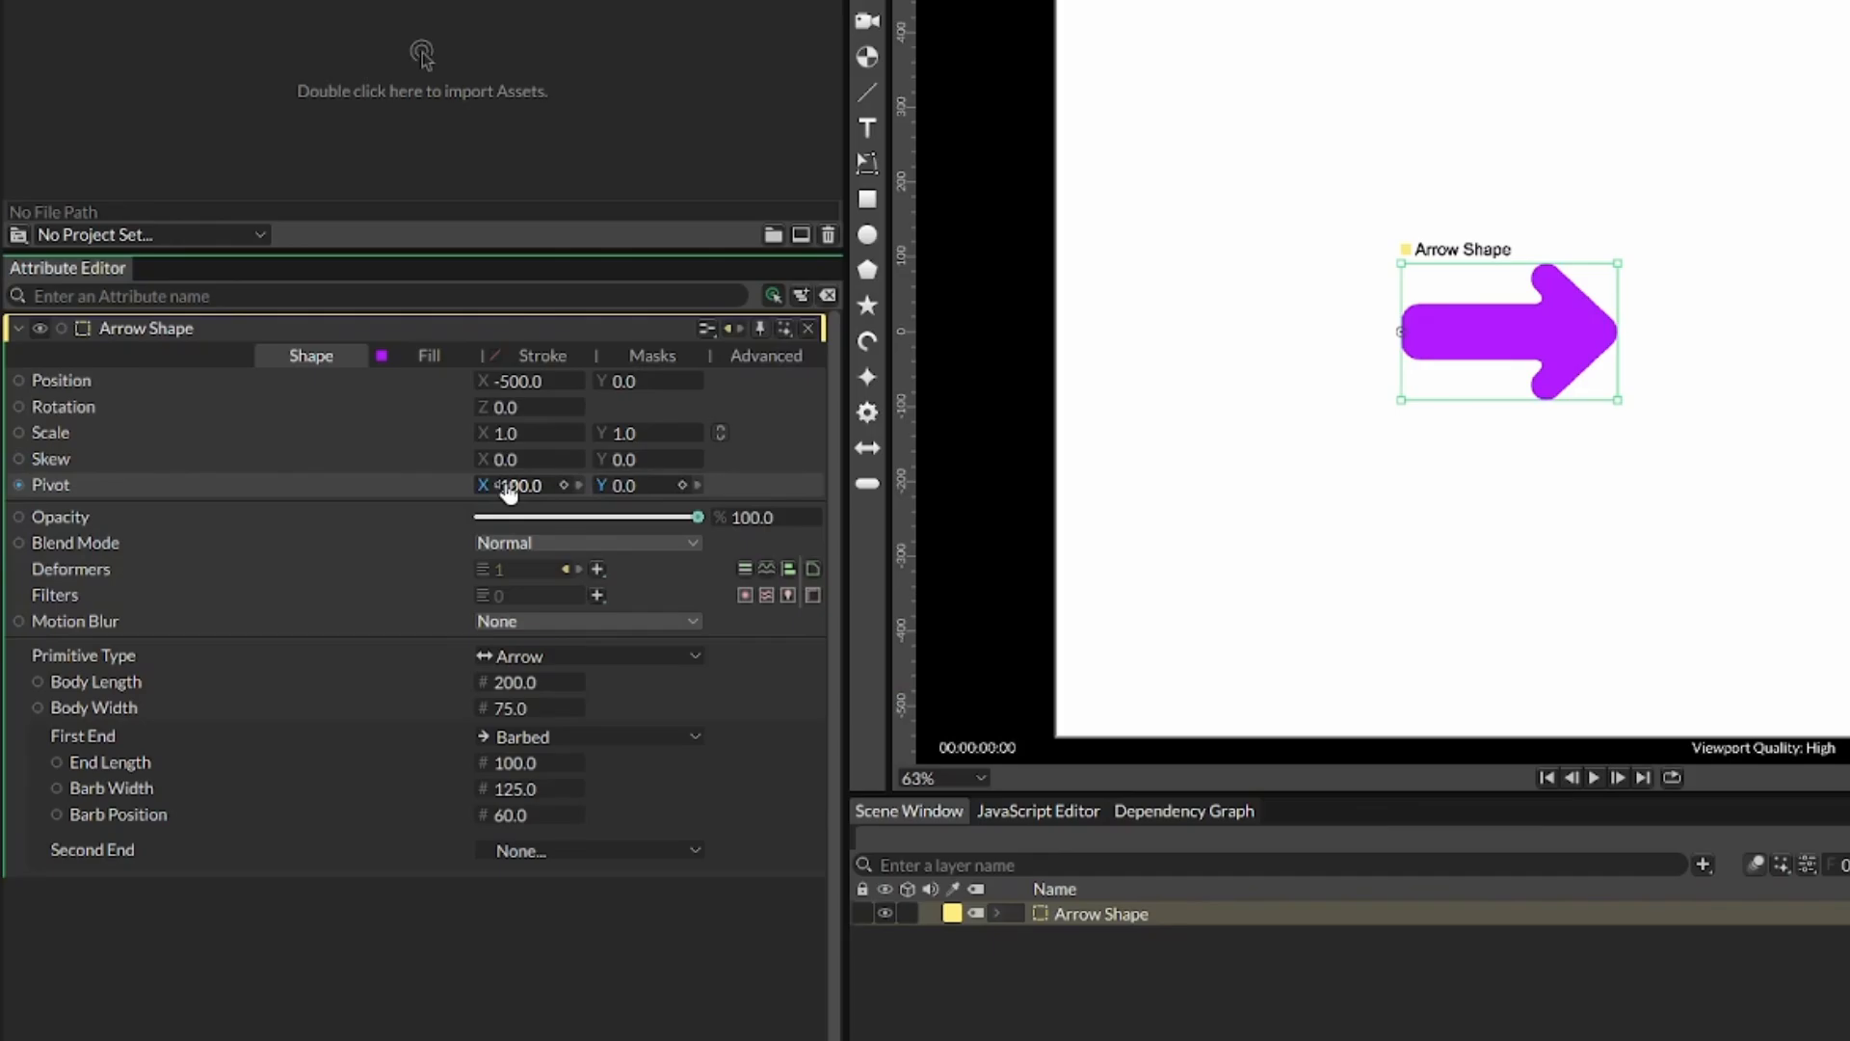
left_click_drag(529, 432, 578, 432)
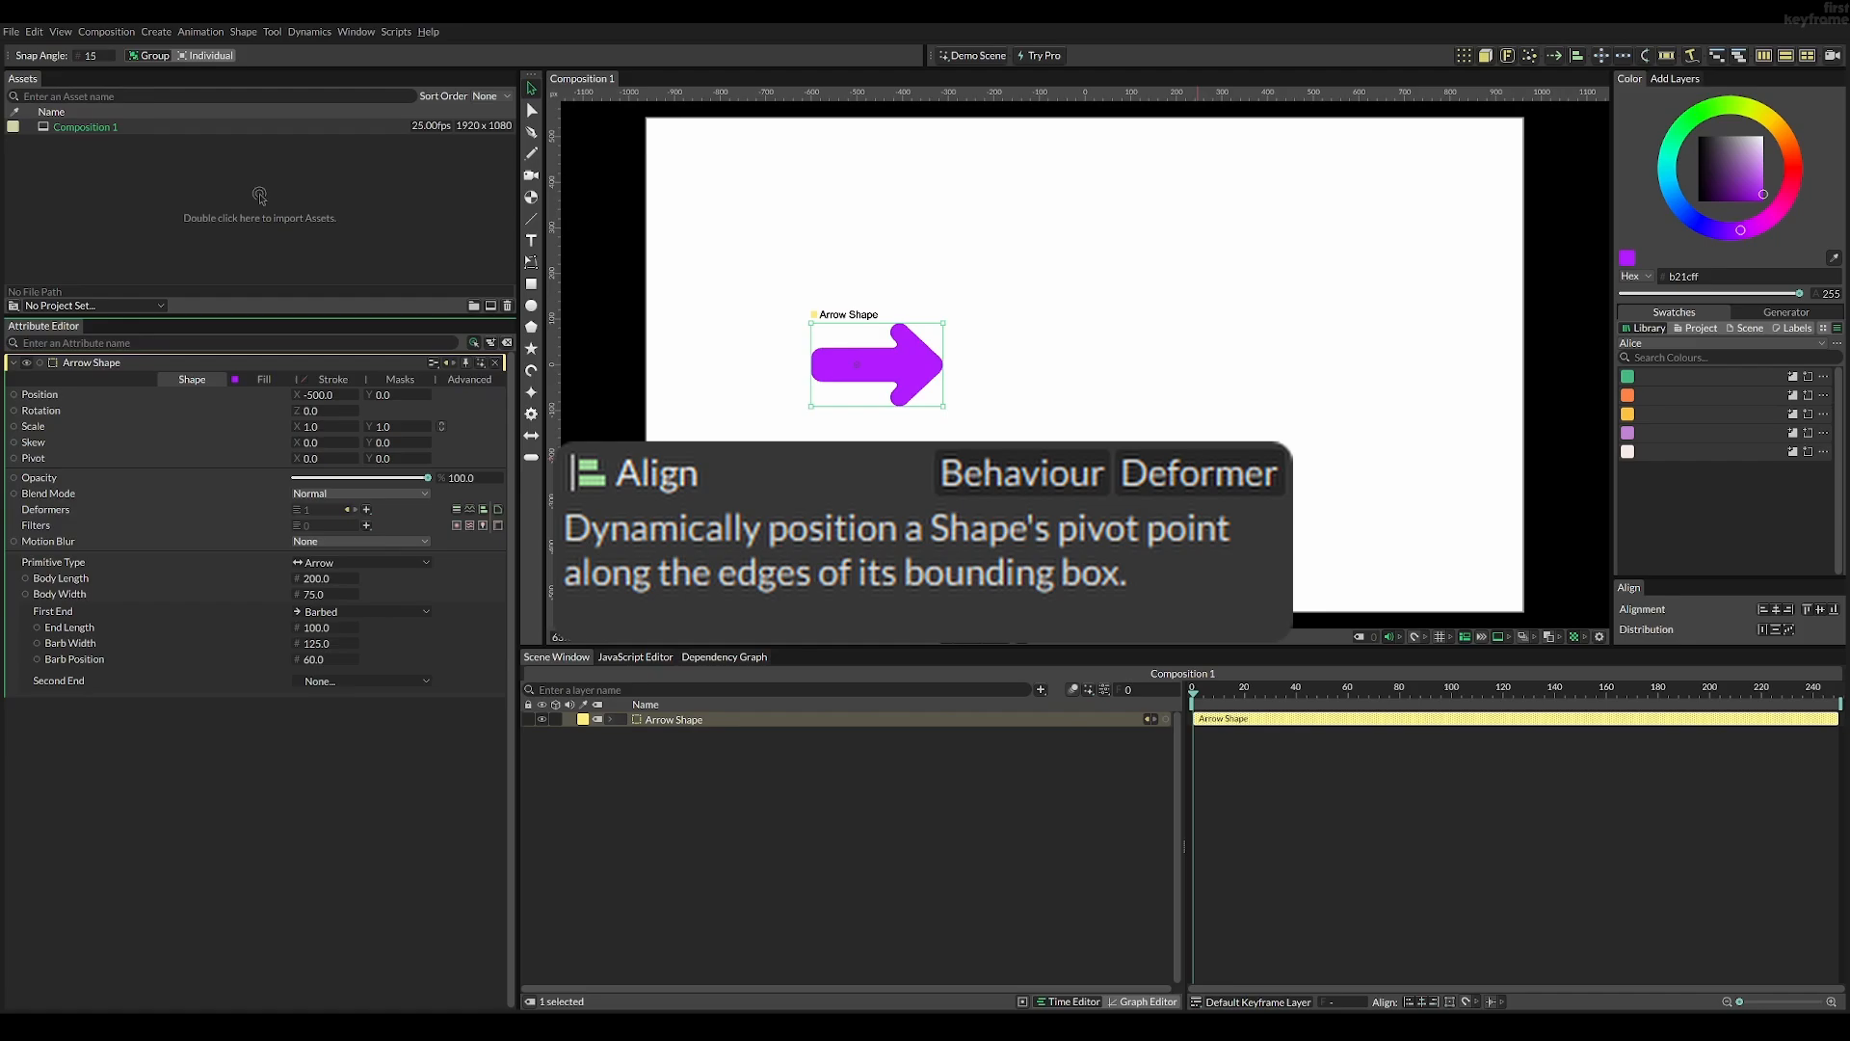
mouse_move(903, 372)
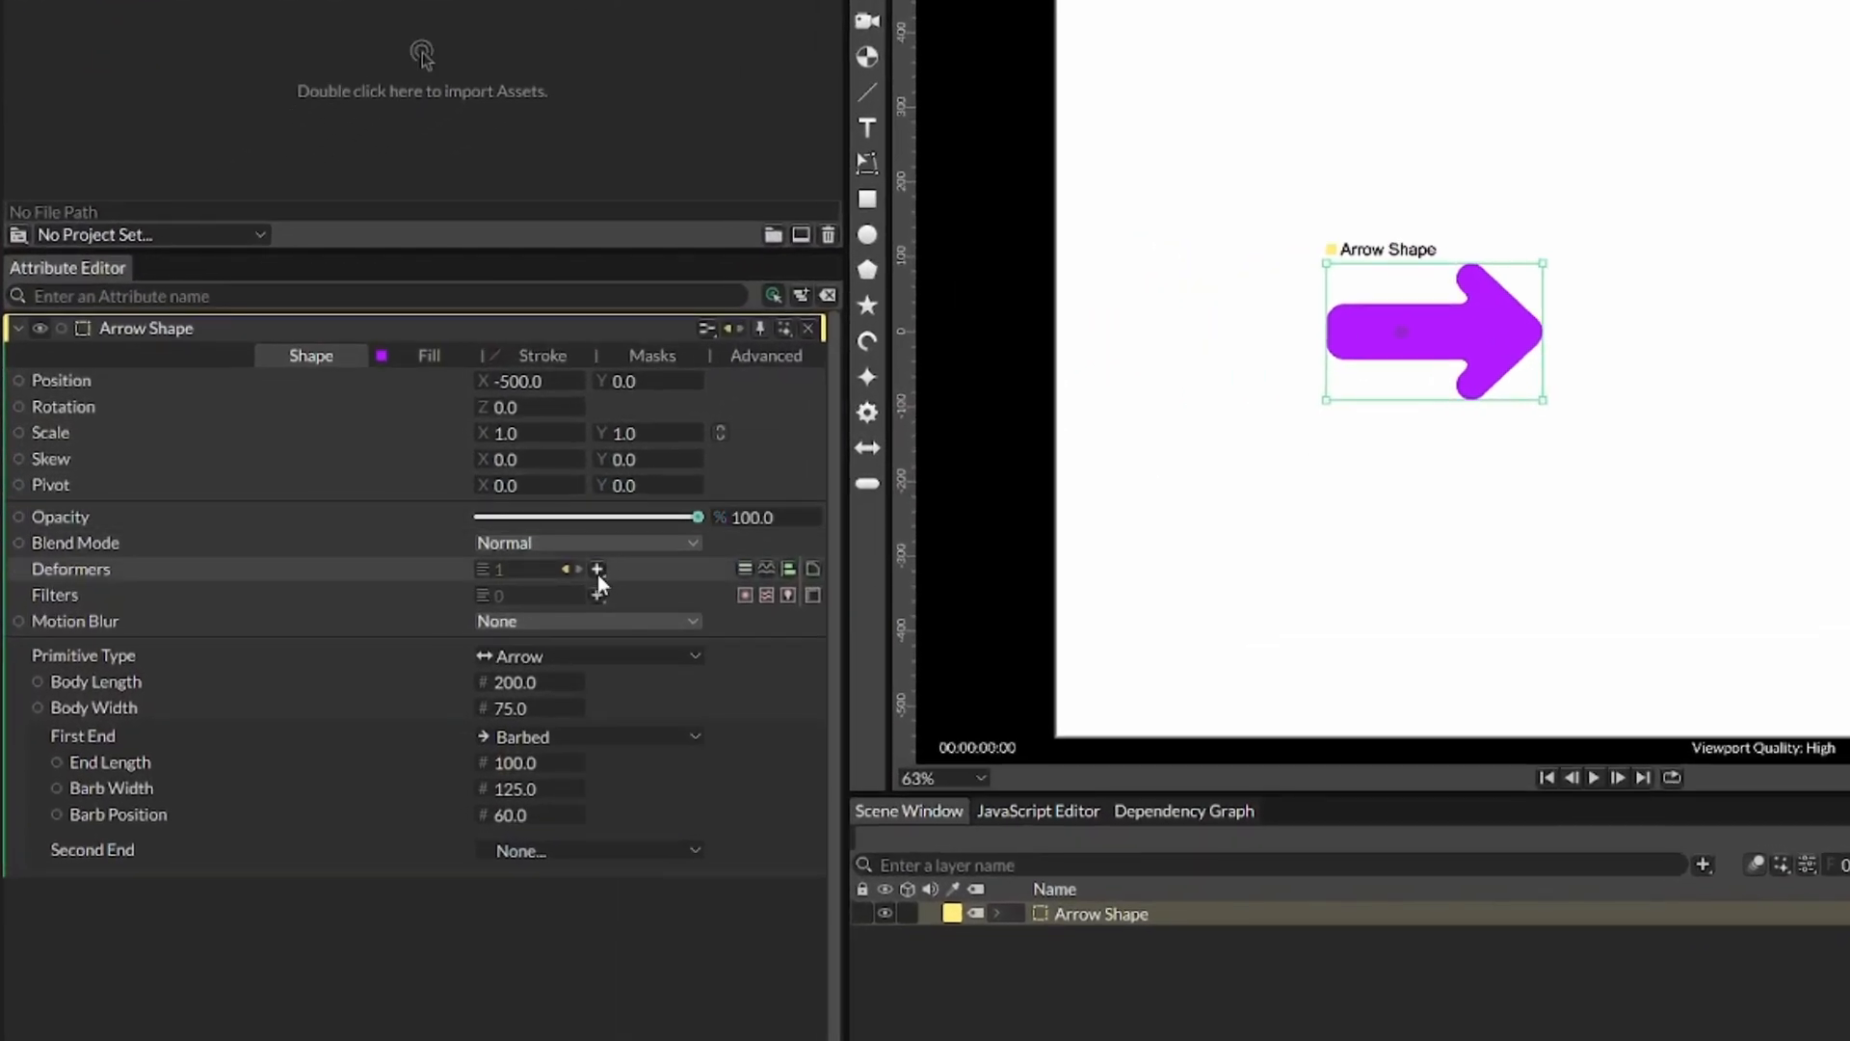
Step: Add an Align deformer to the purple arrow
left_click(598, 569)
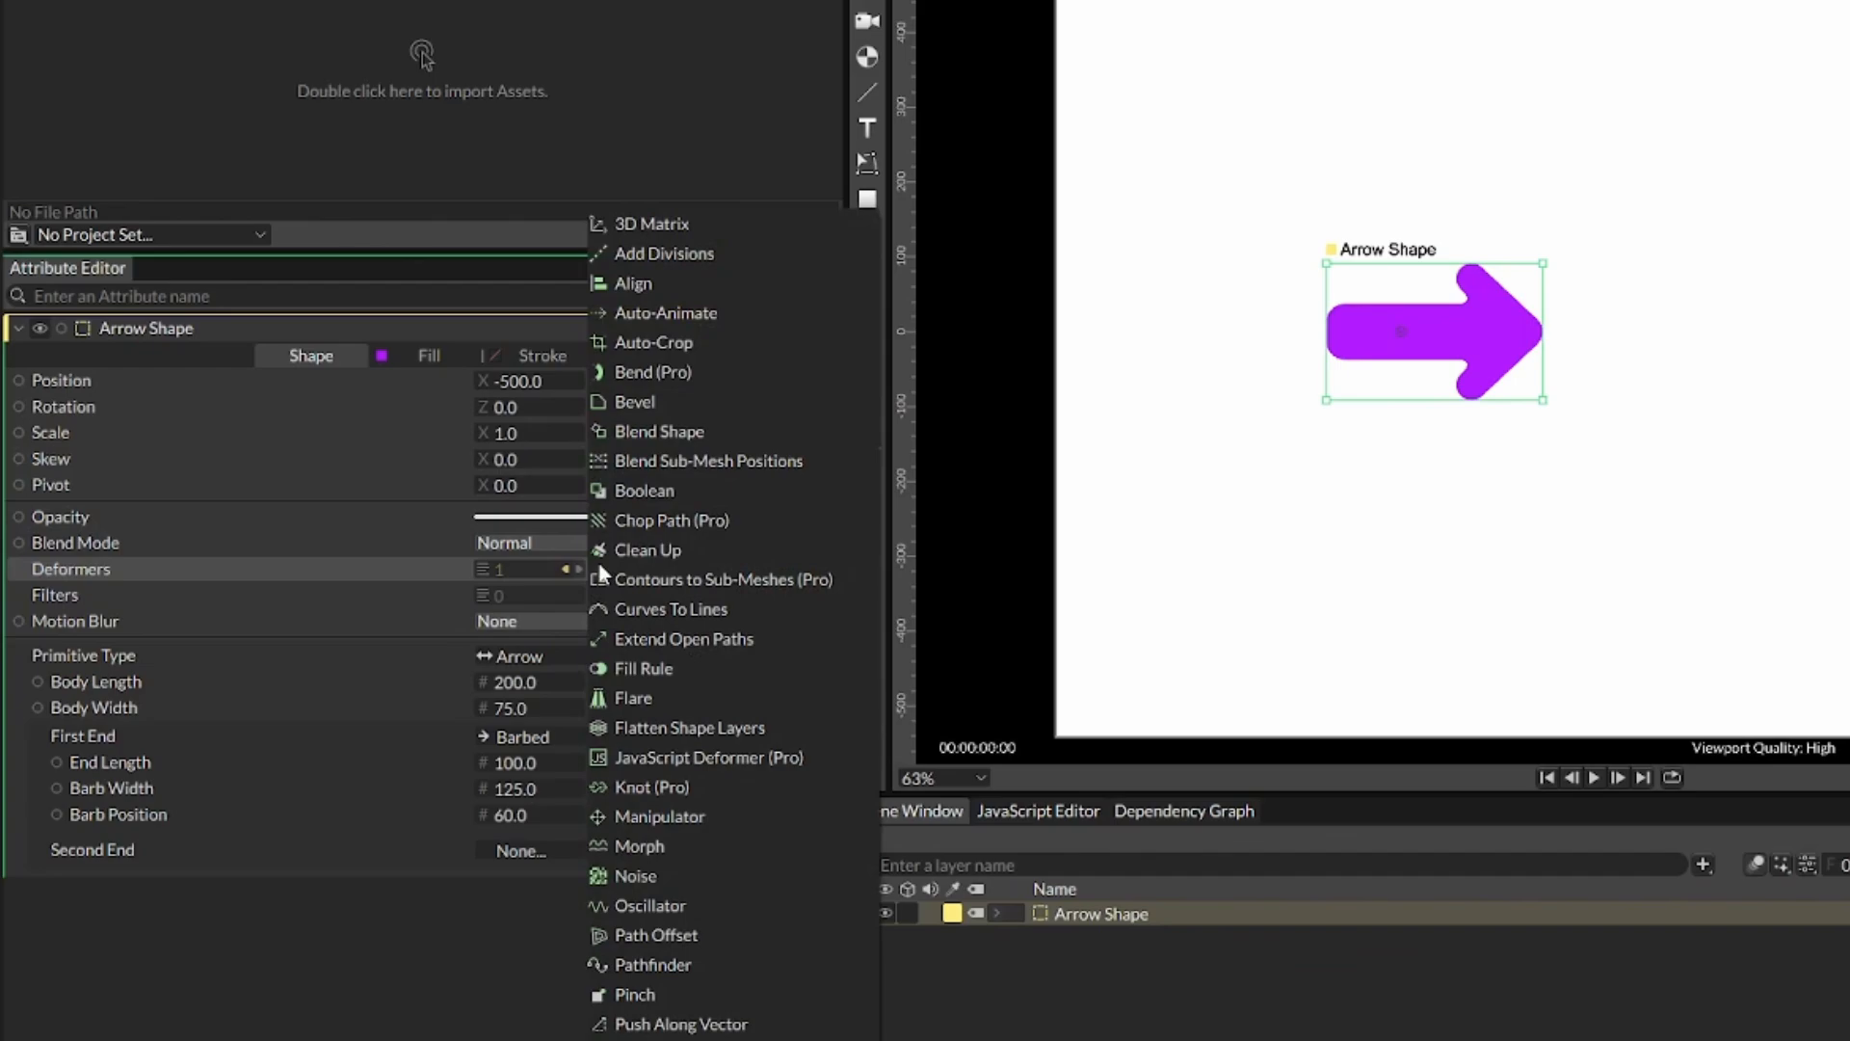
left_click(632, 284)
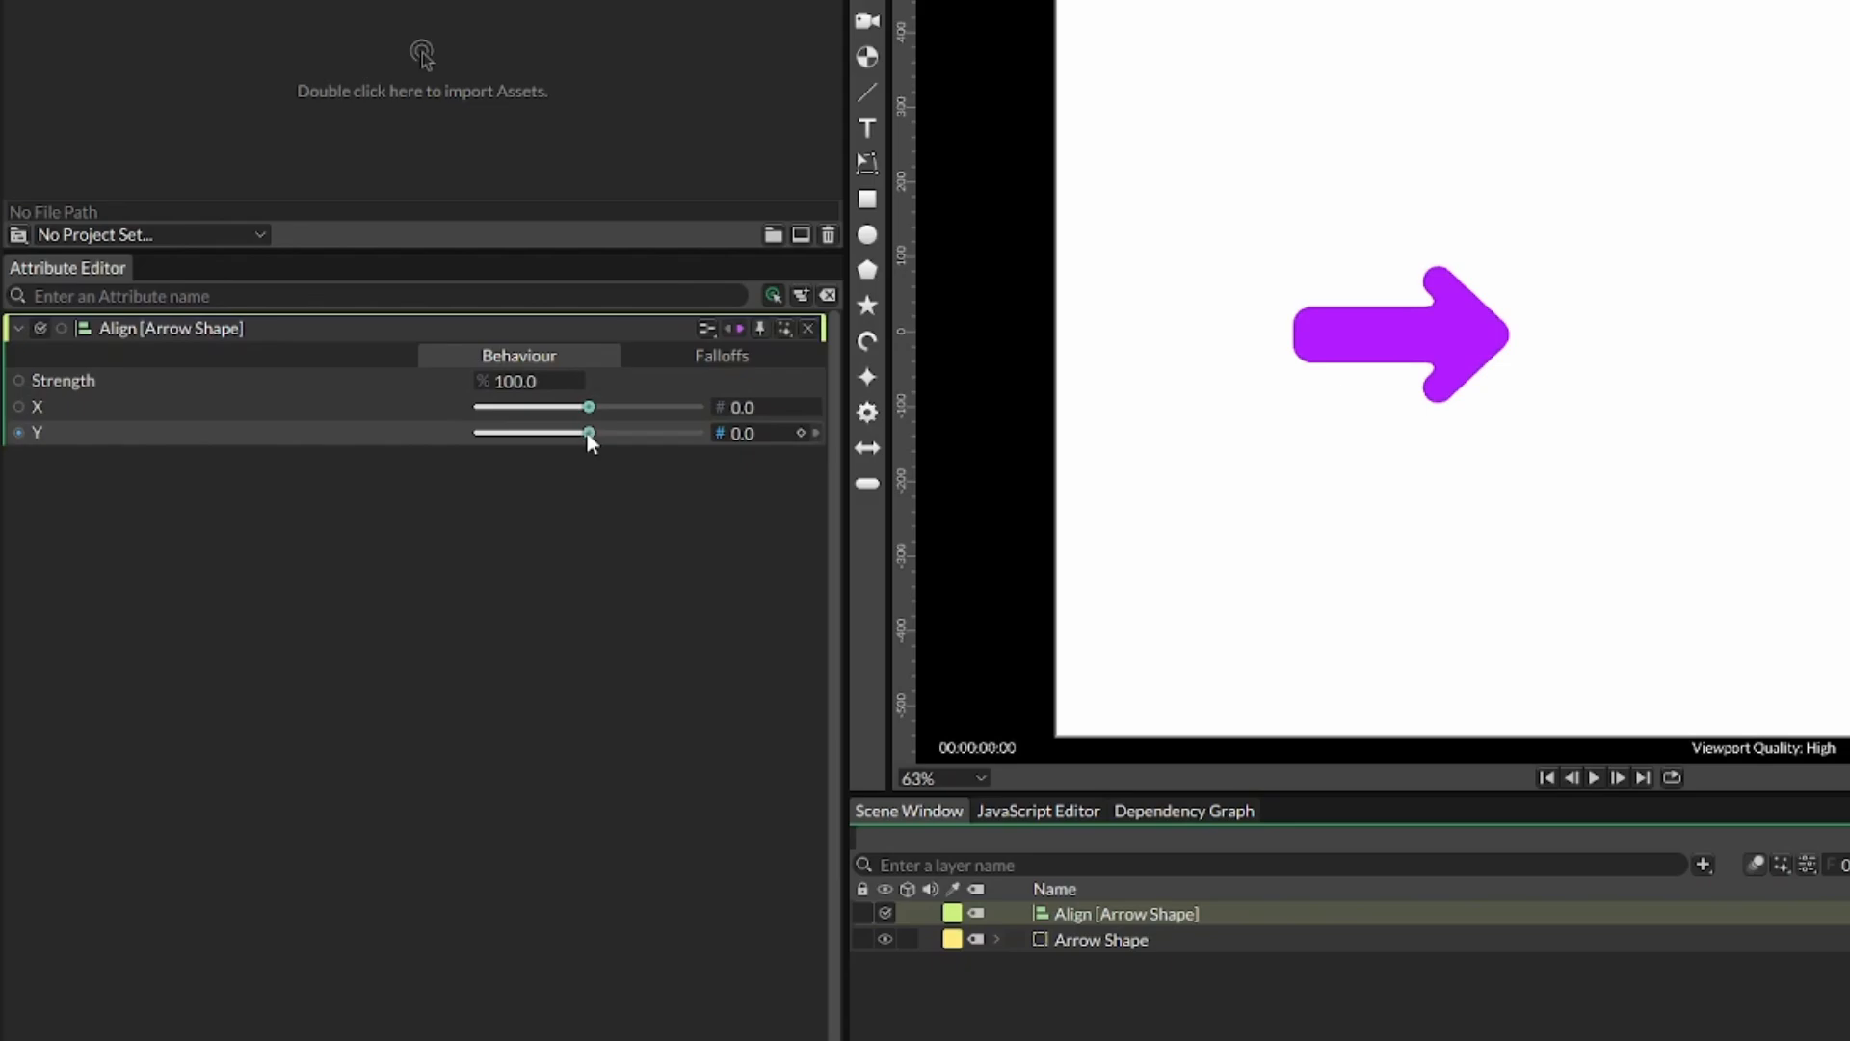
Step: Scrub Align Y to -1 and back to 0, then shift the arrow with Align X
left_click_drag(590, 431, 478, 432)
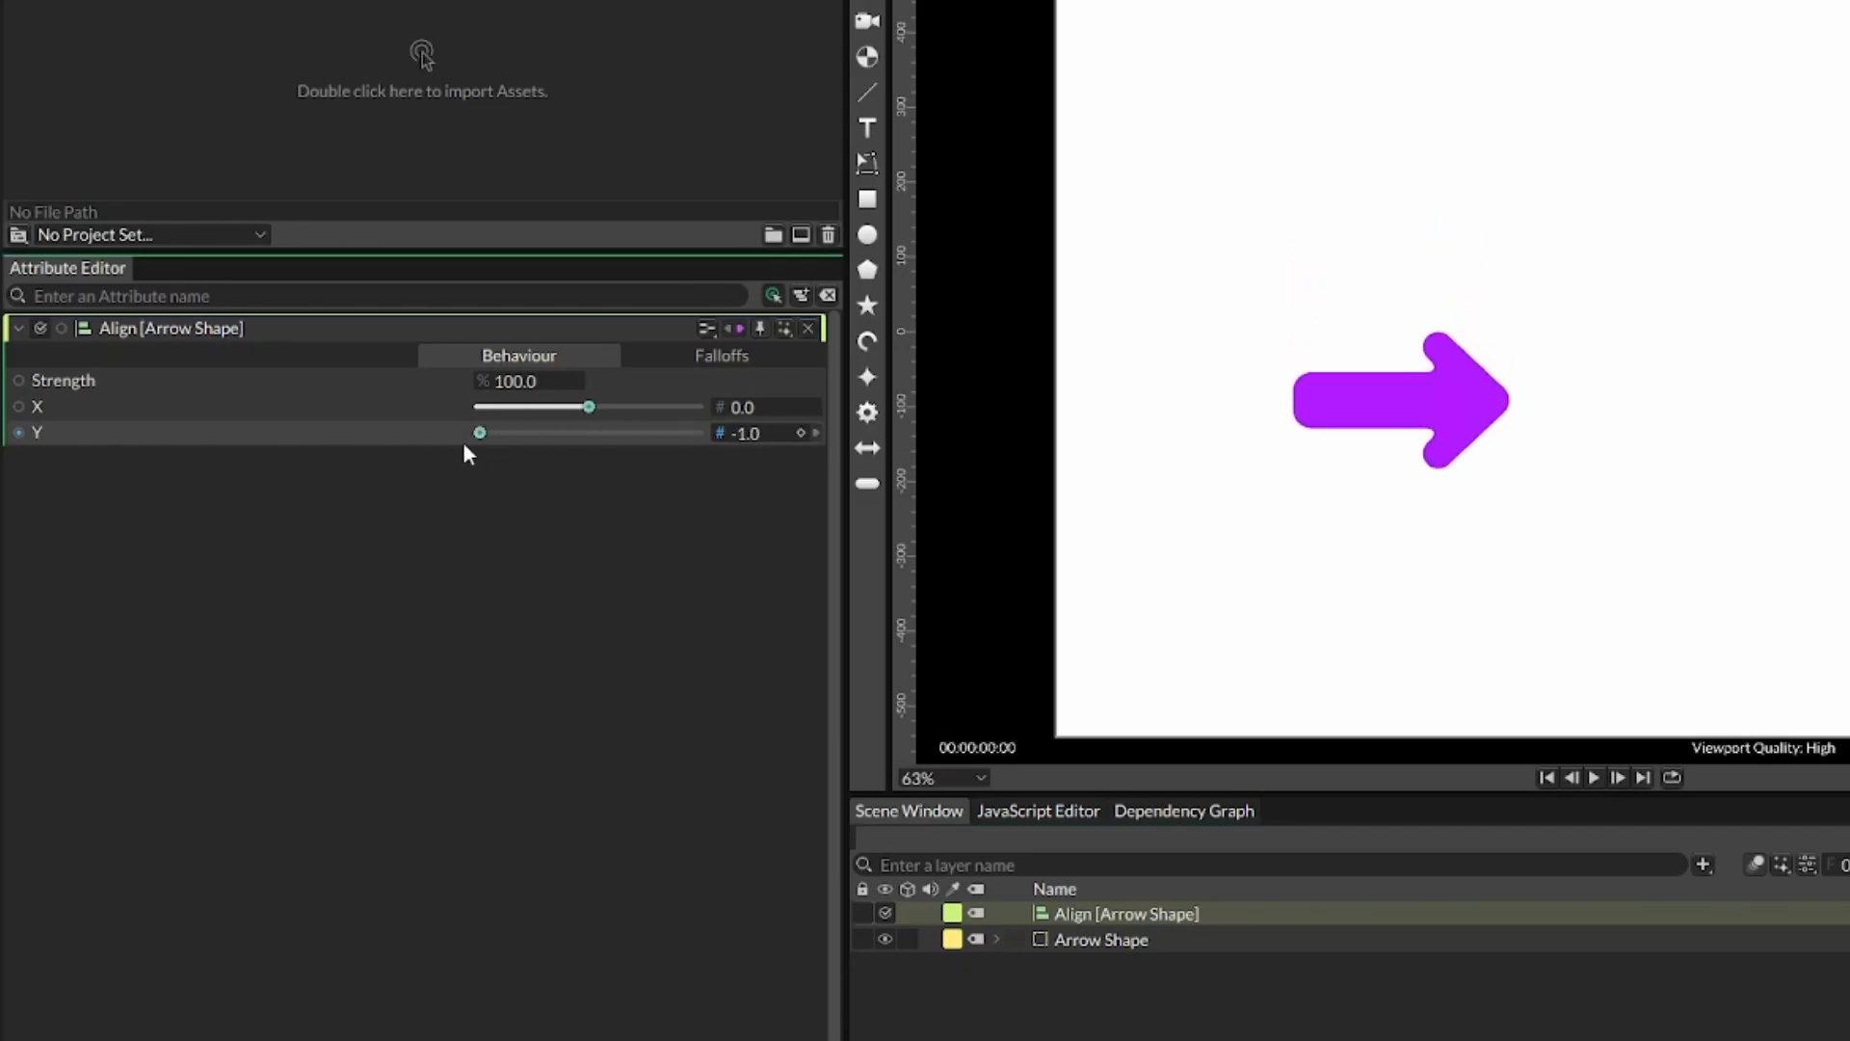
left_click_drag(478, 432, 696, 431)
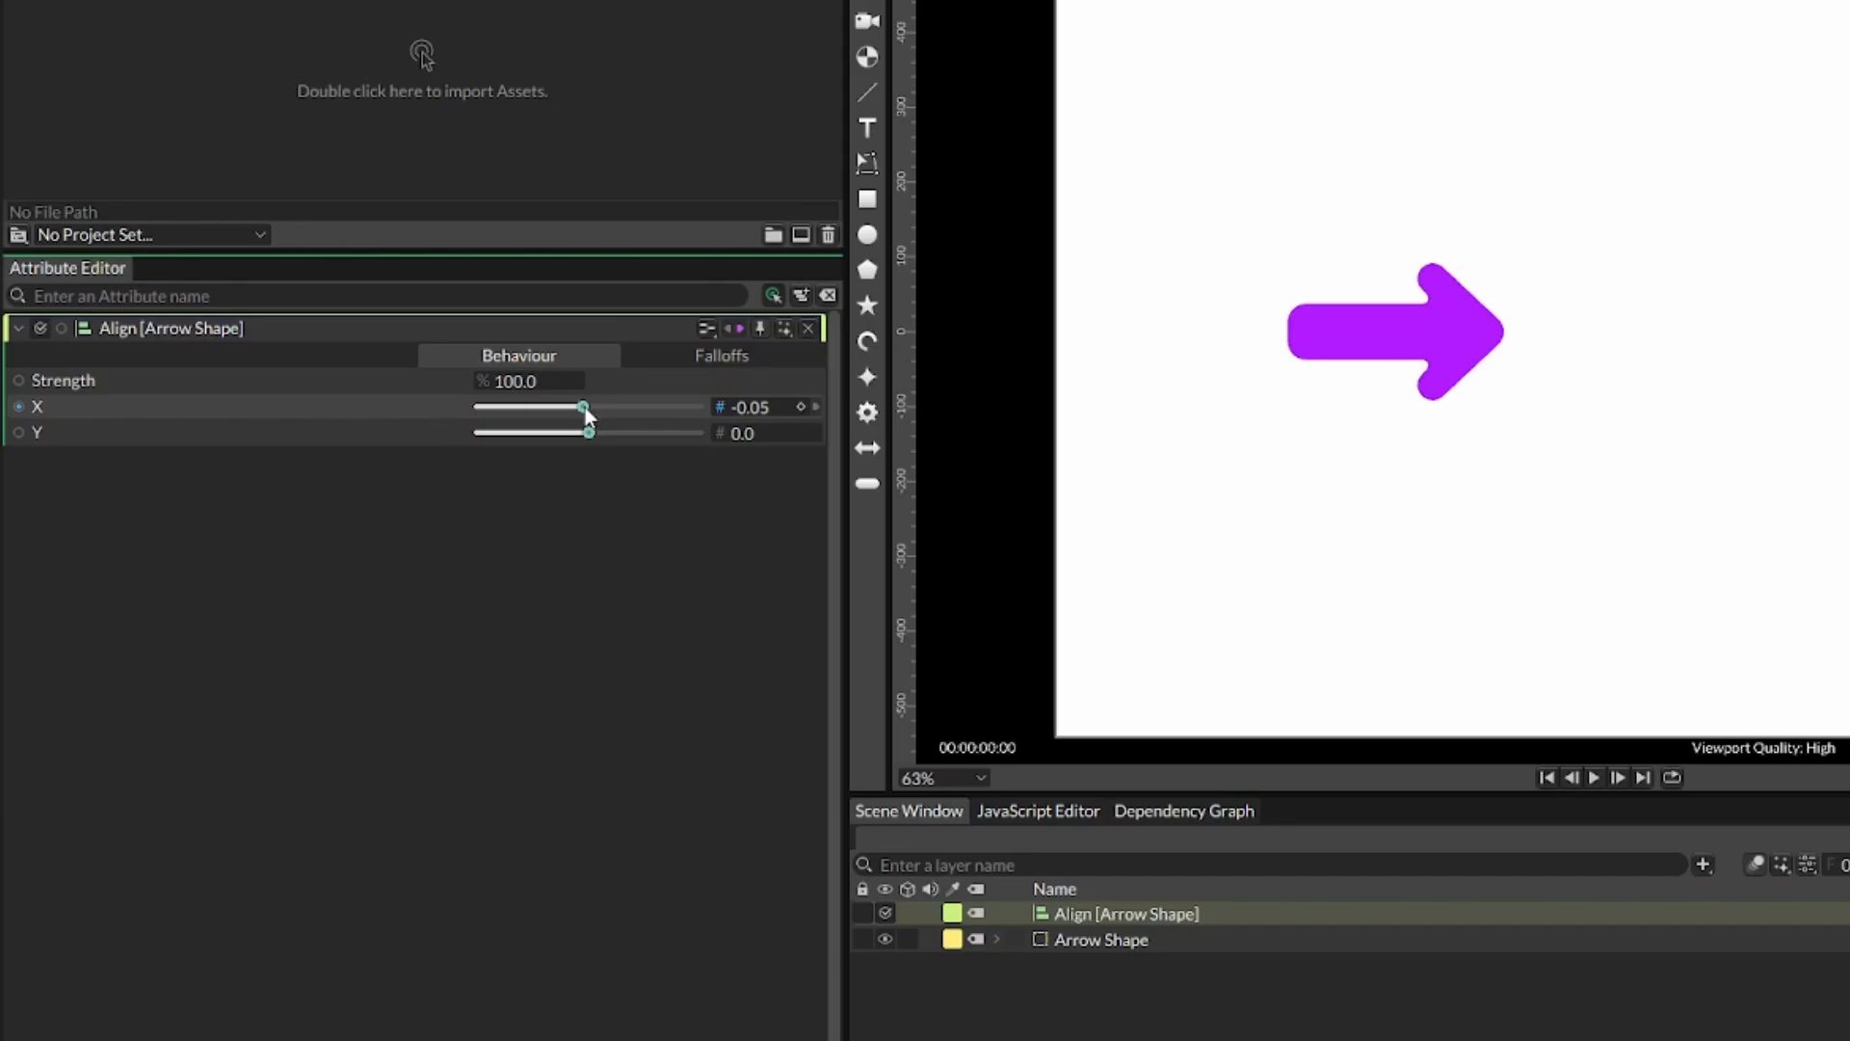
left_click_drag(583, 407, 697, 407)
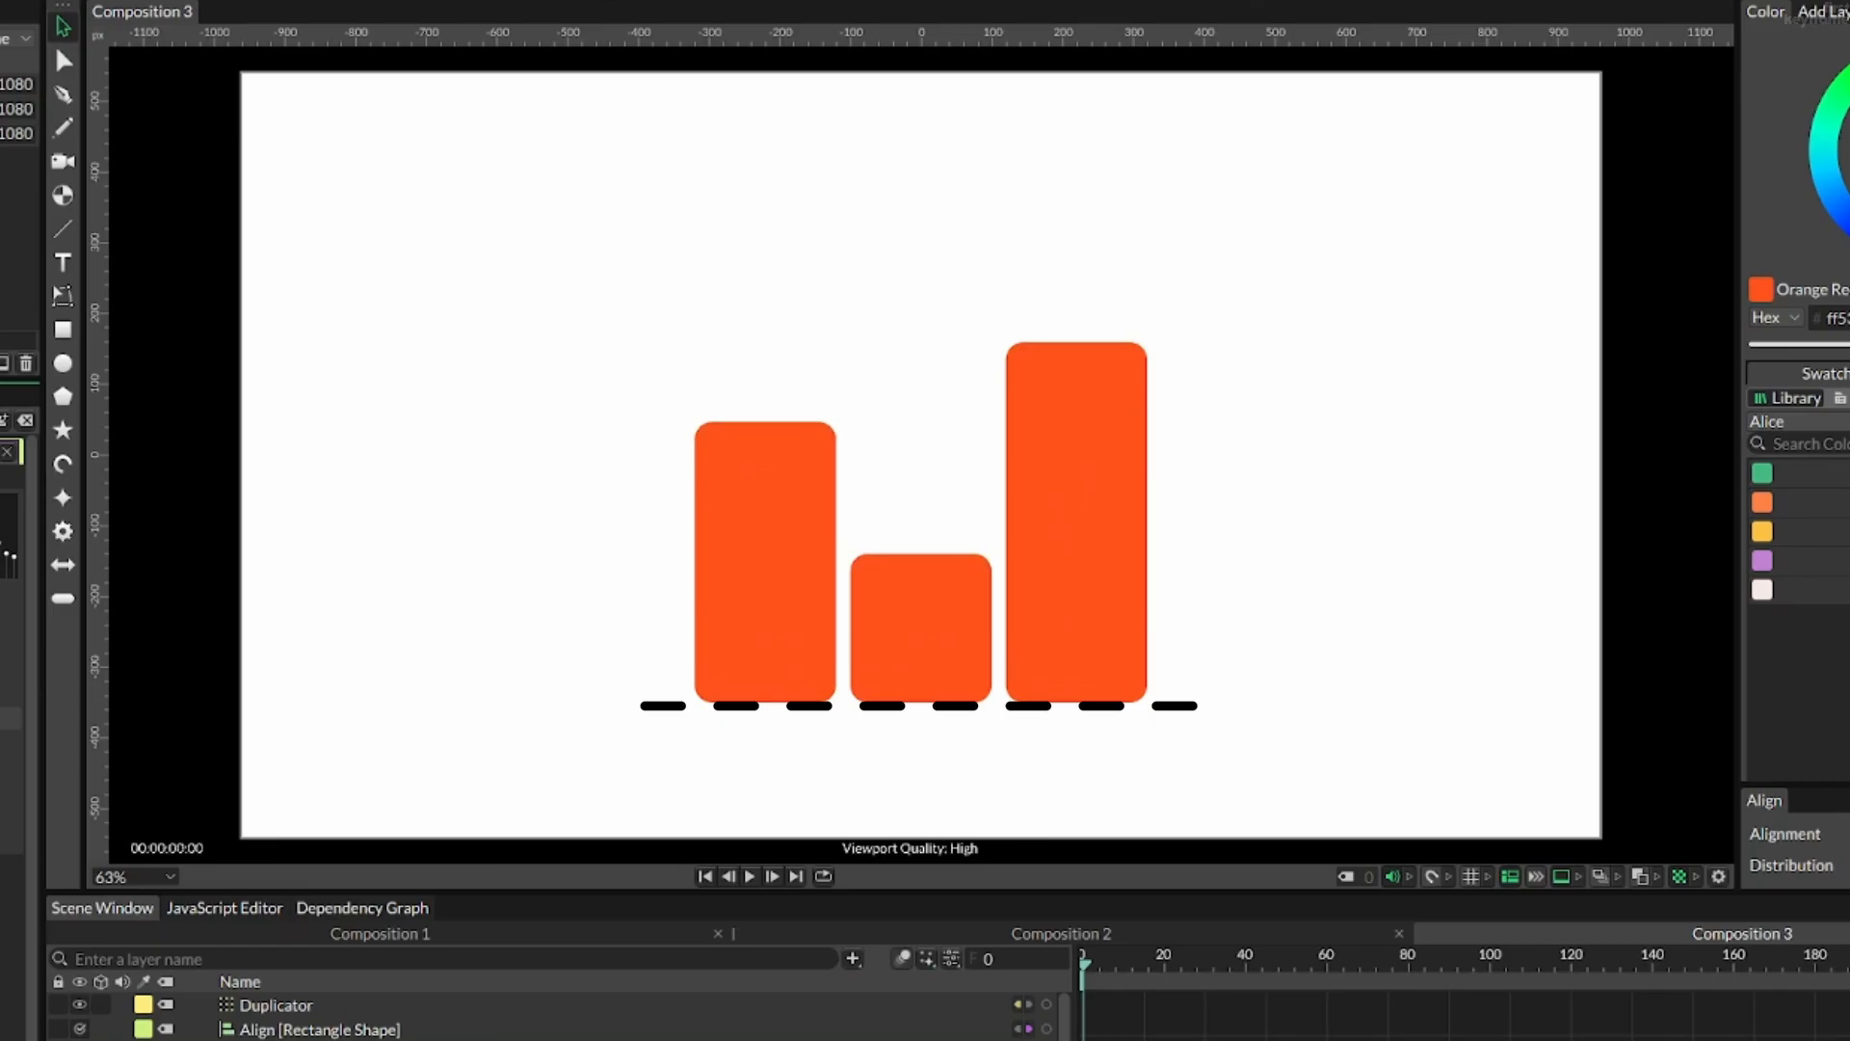
Step: Select the orange rectangle in Composition 2 and add an Align deformer to it
left_click(1058, 934)
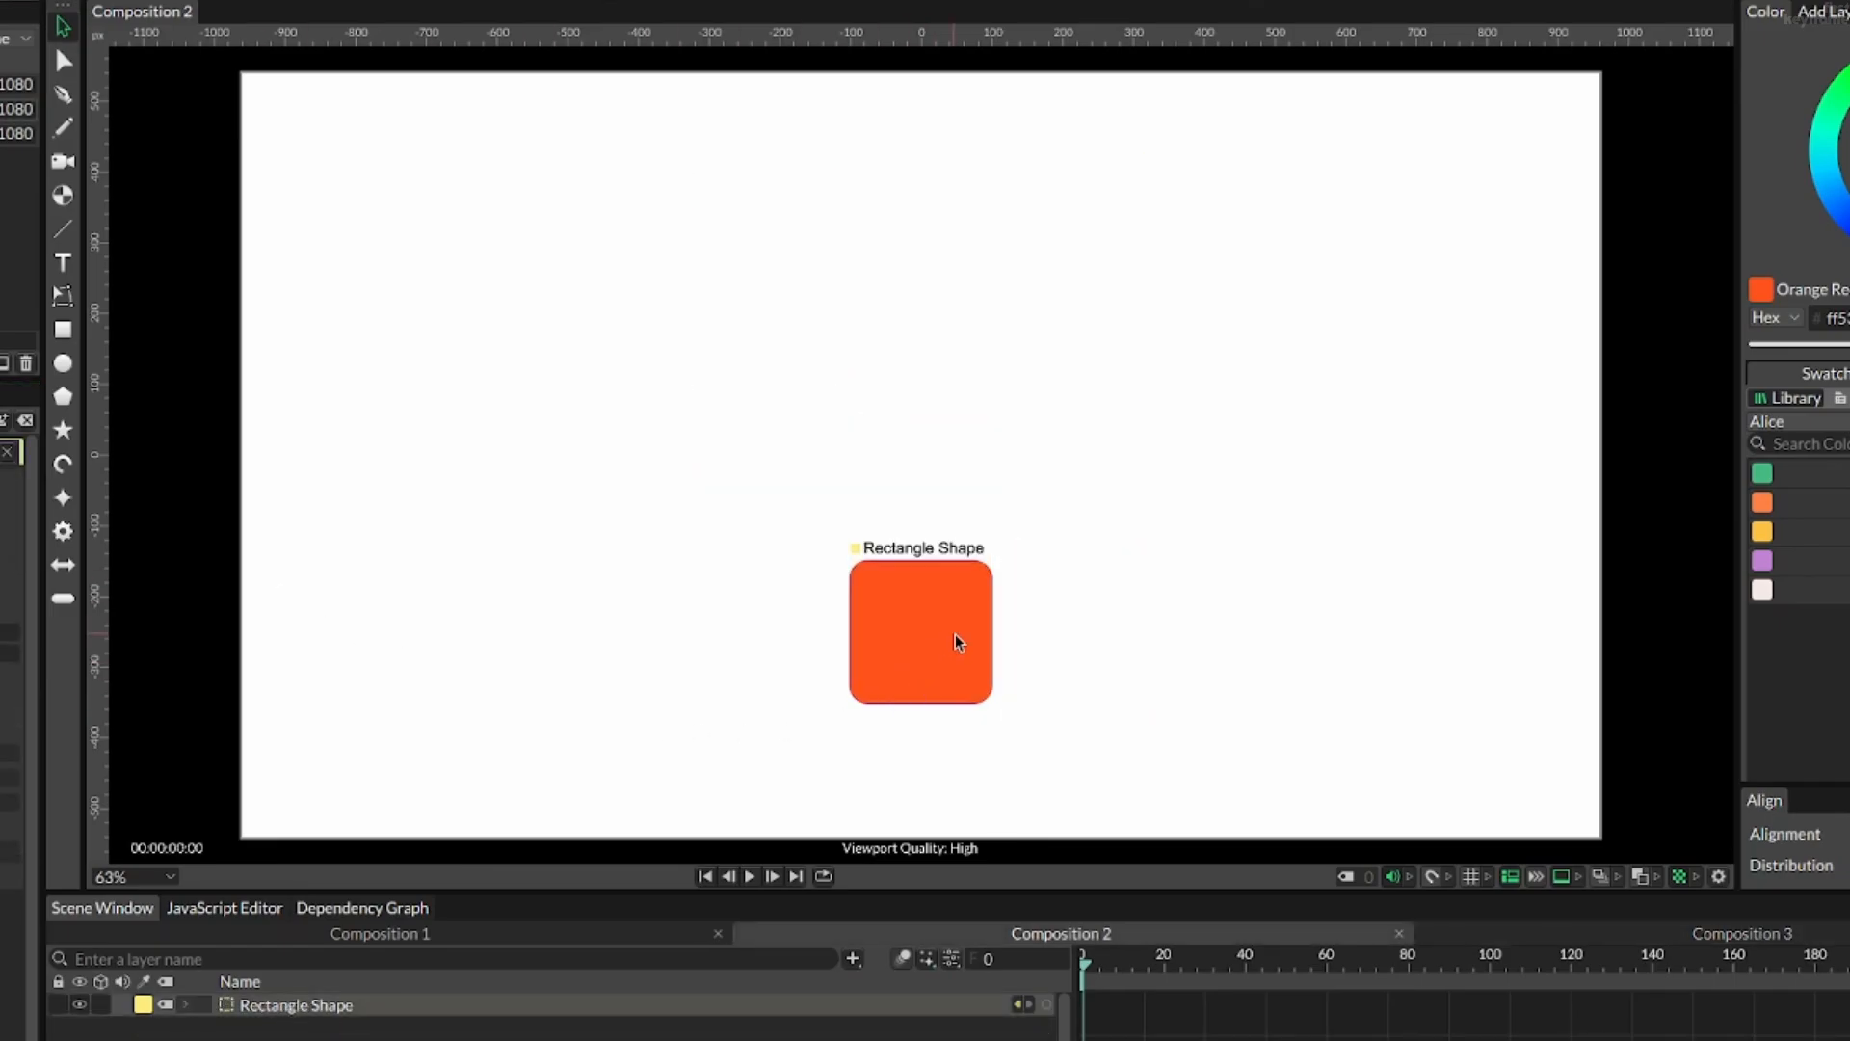
left_click(921, 632)
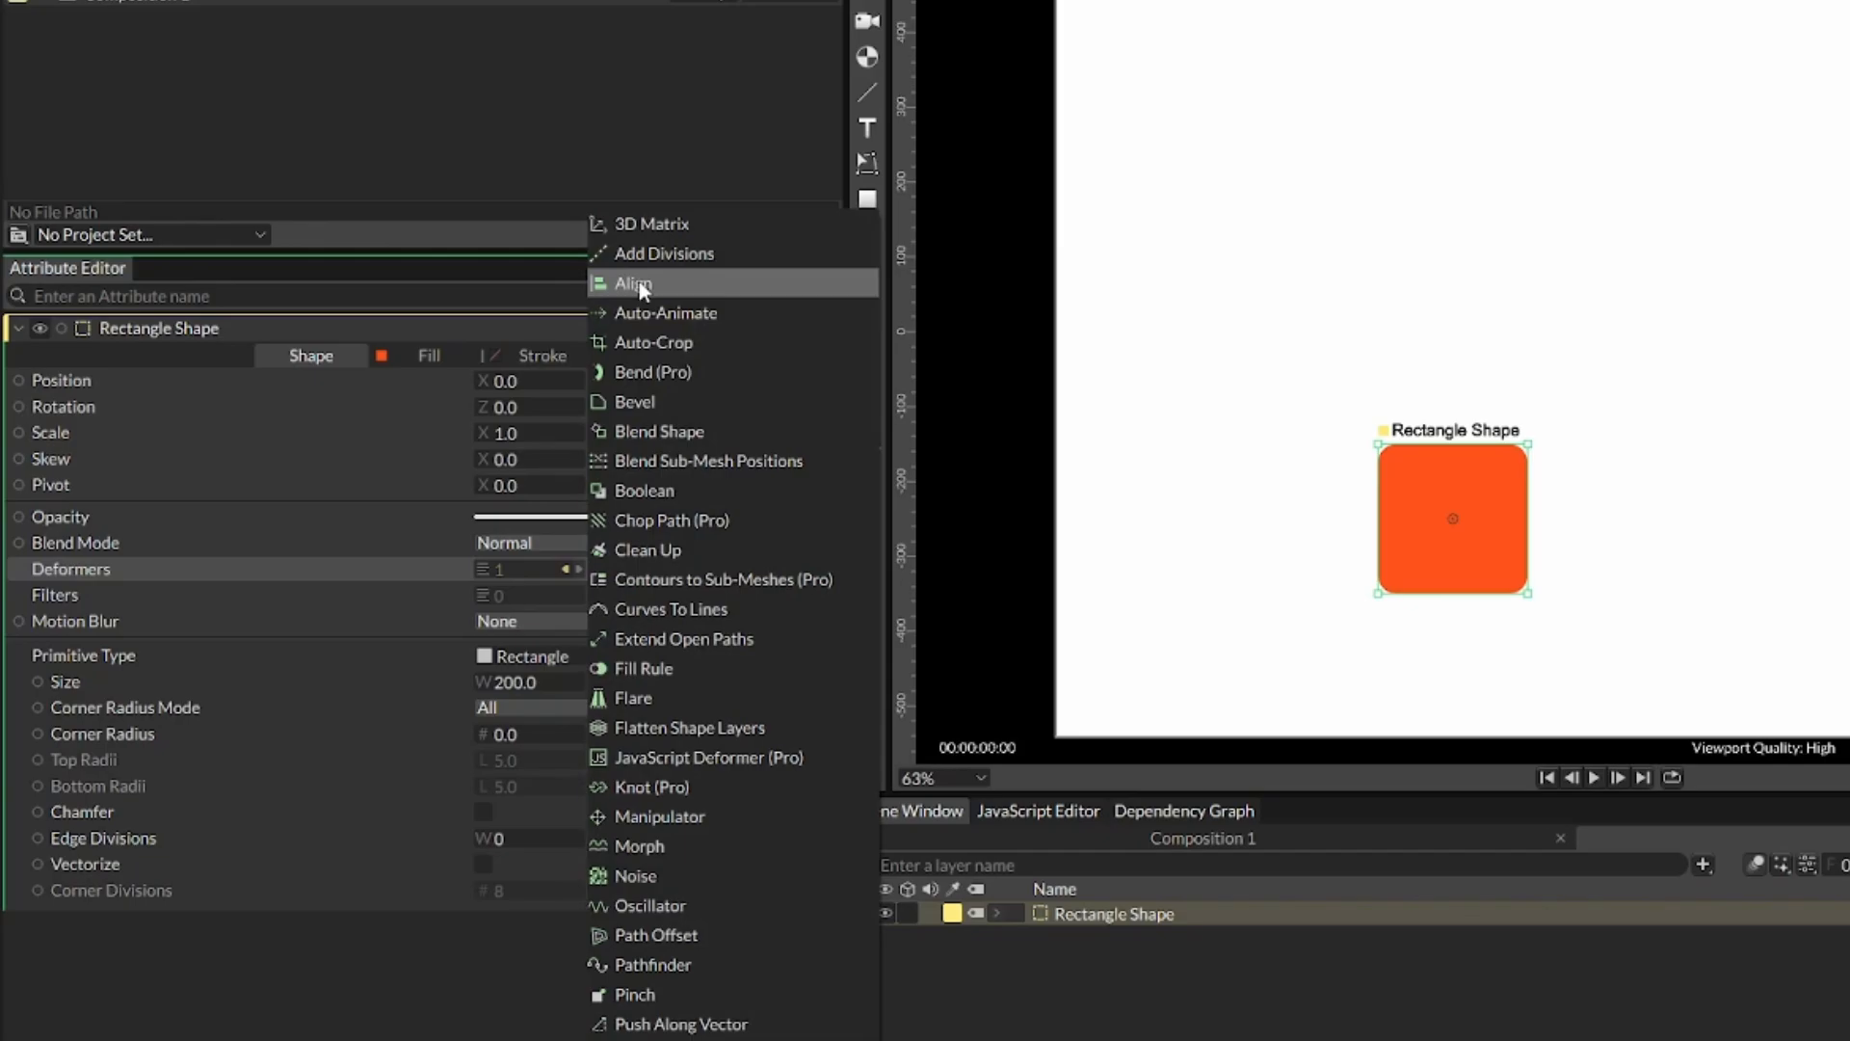
left_click(635, 283)
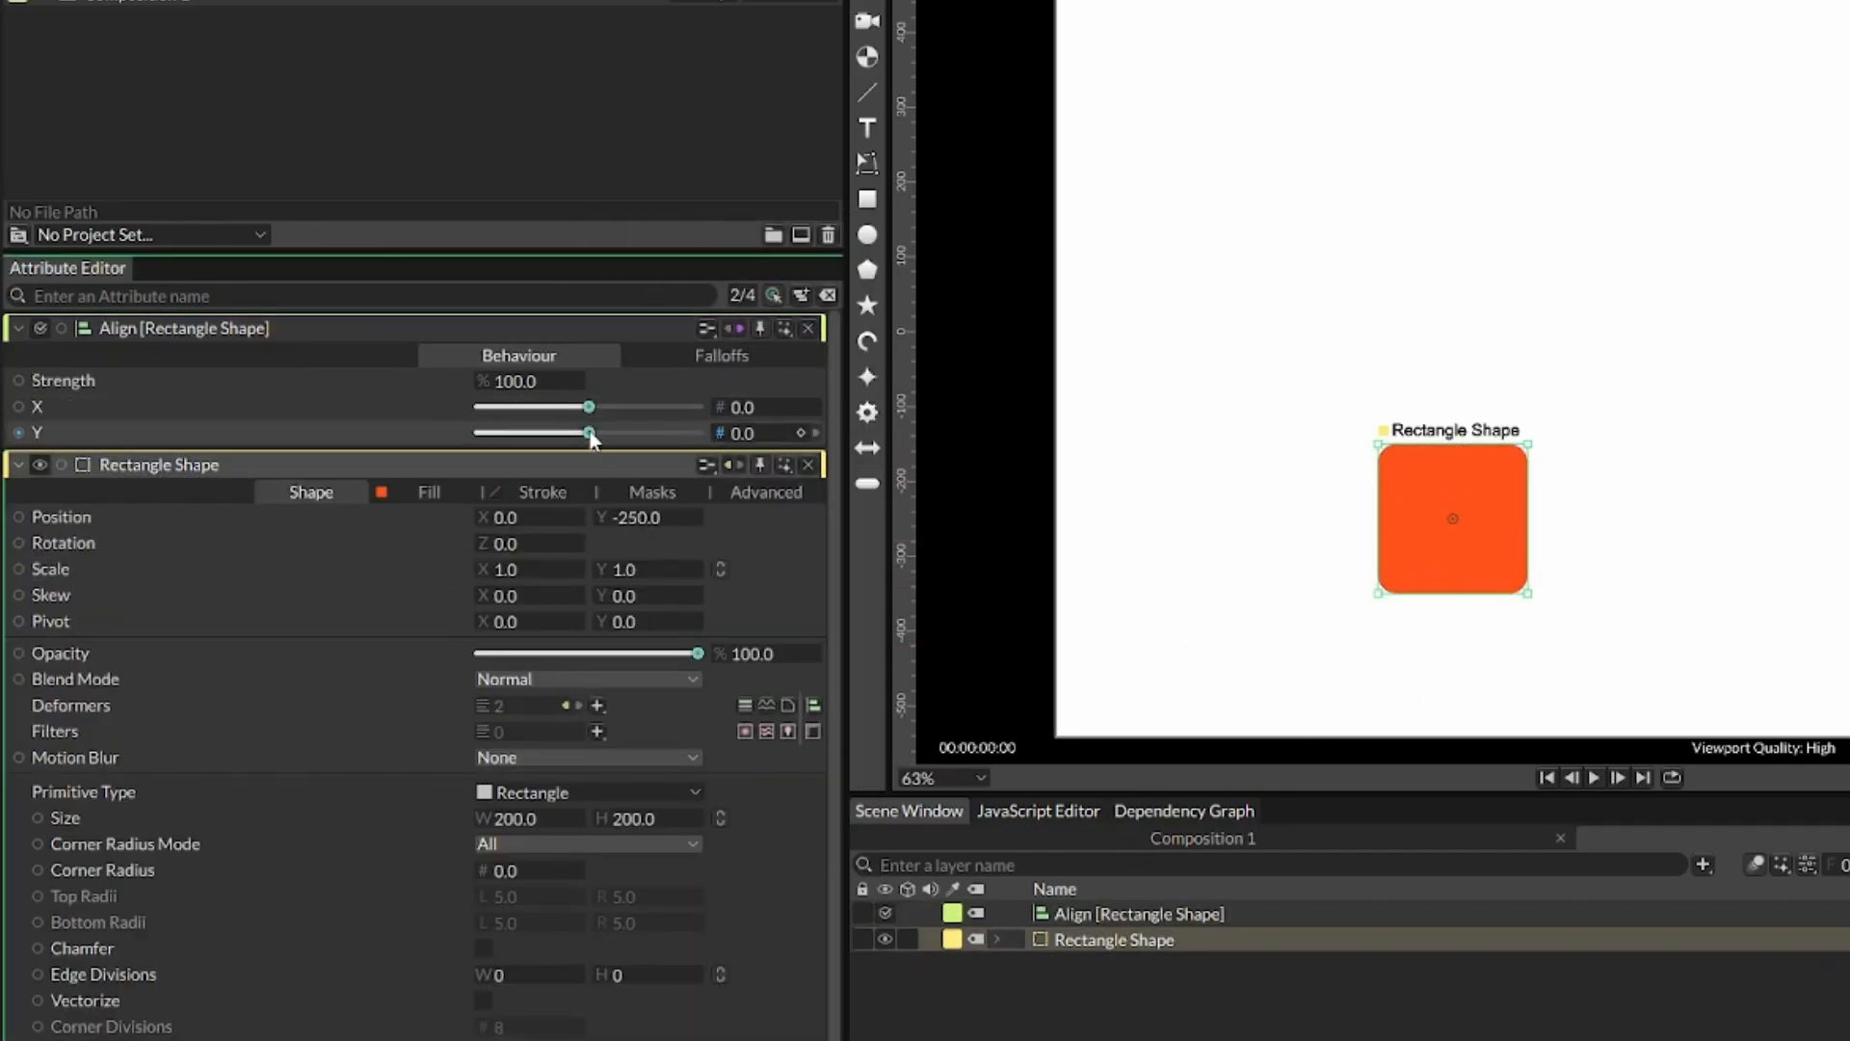
Step: Scrub Align Y through negative and positive values to move the rectangle vertically
left_click_drag(590, 431, 533, 432)
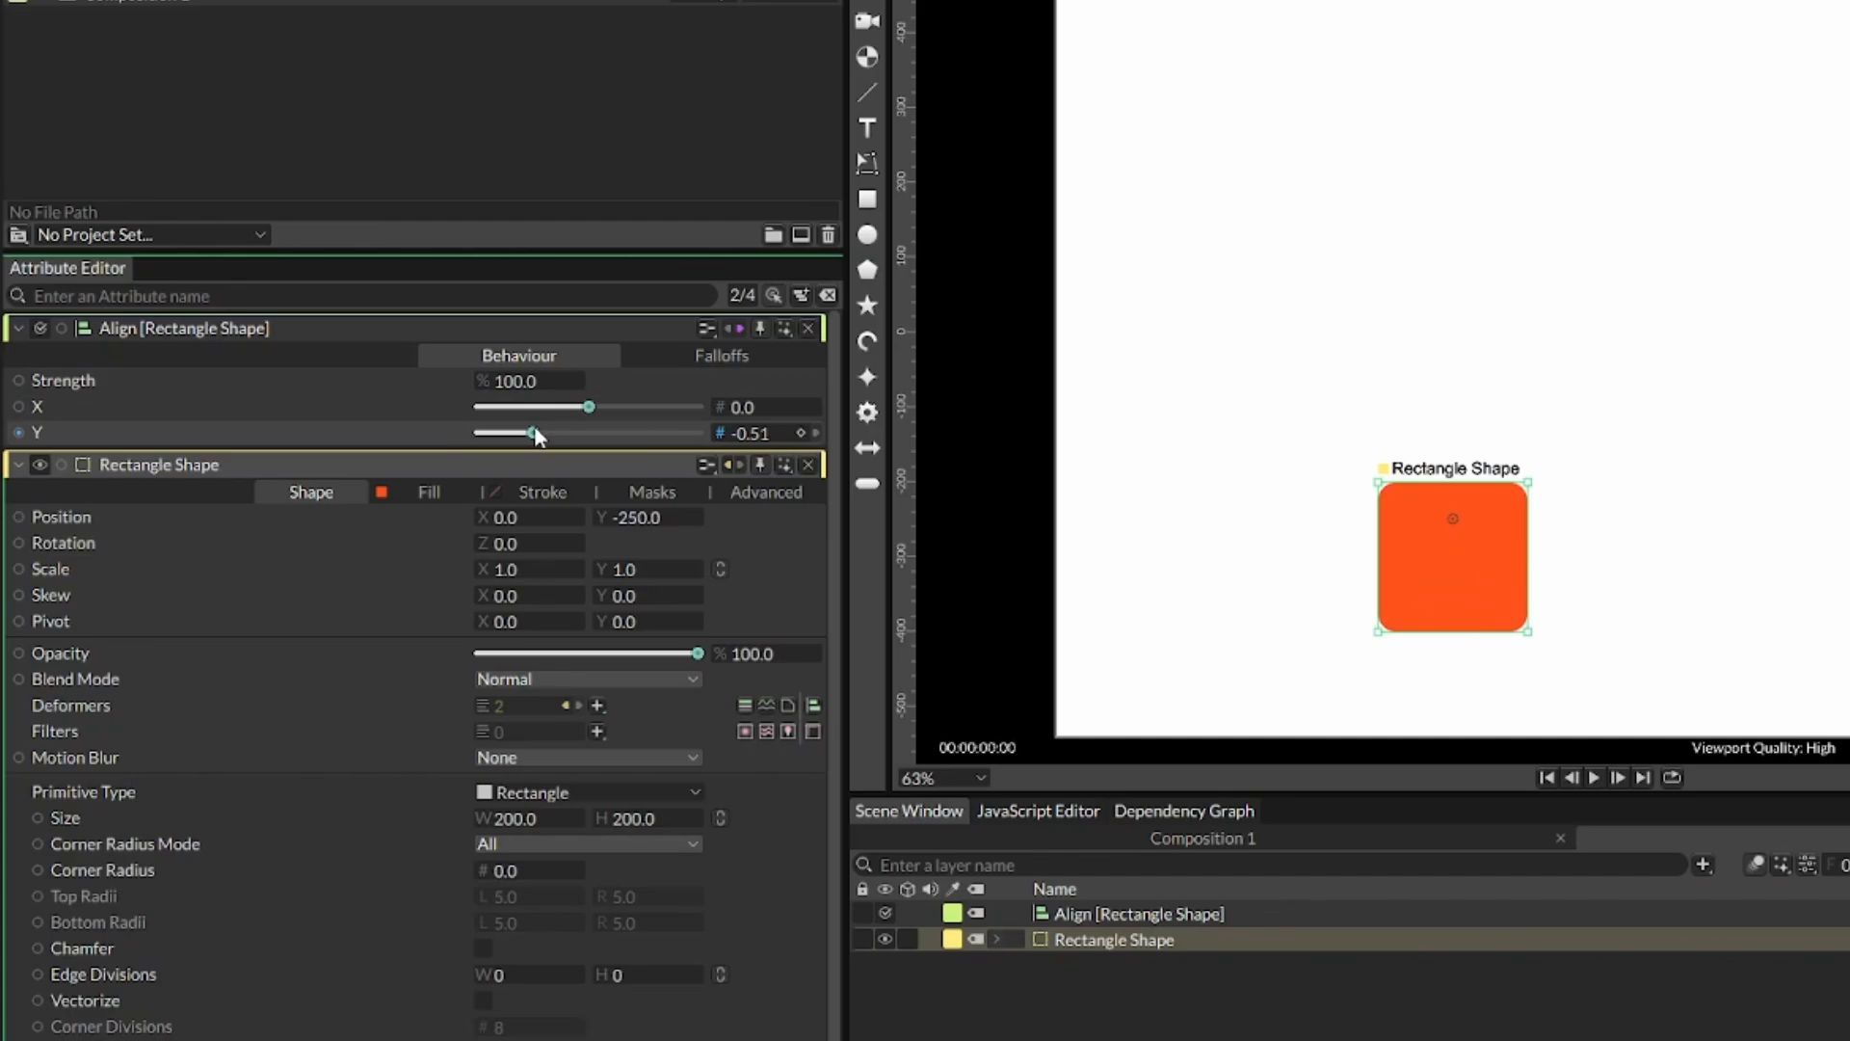
left_click_drag(534, 433, 682, 433)
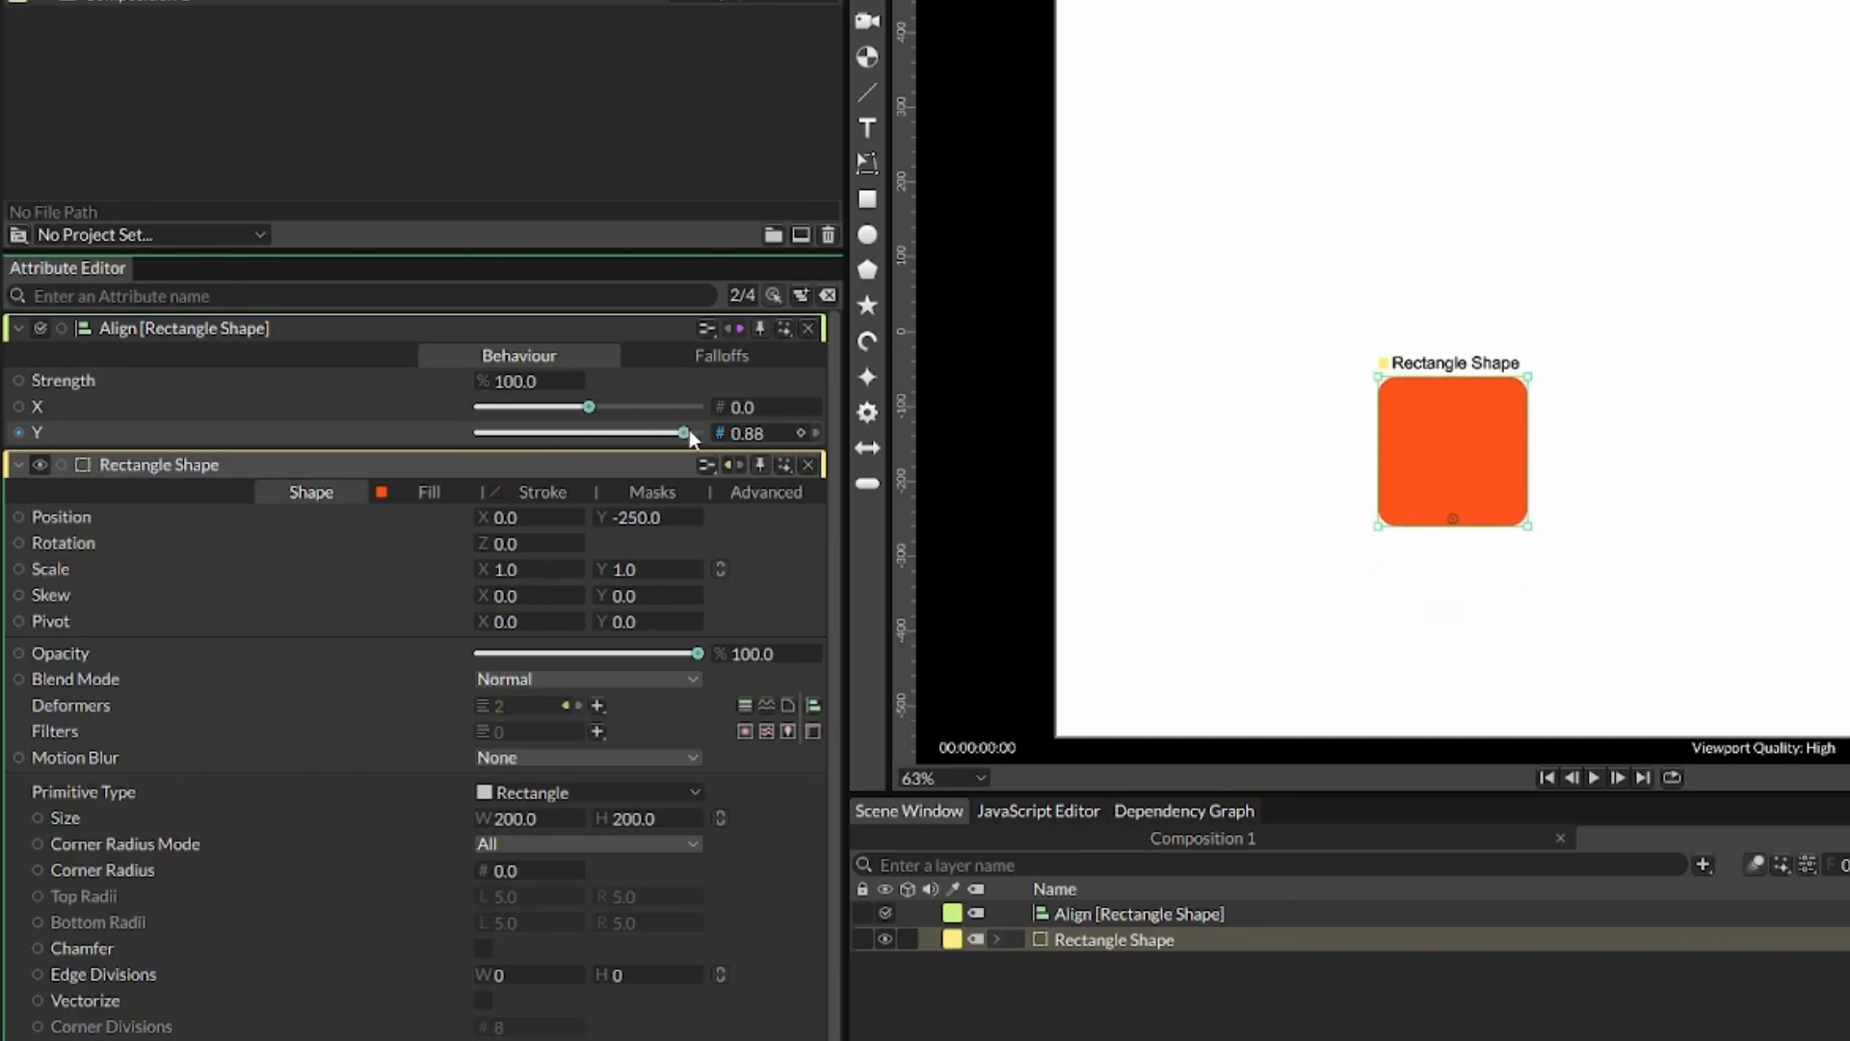
left_click_drag(682, 433, 698, 433)
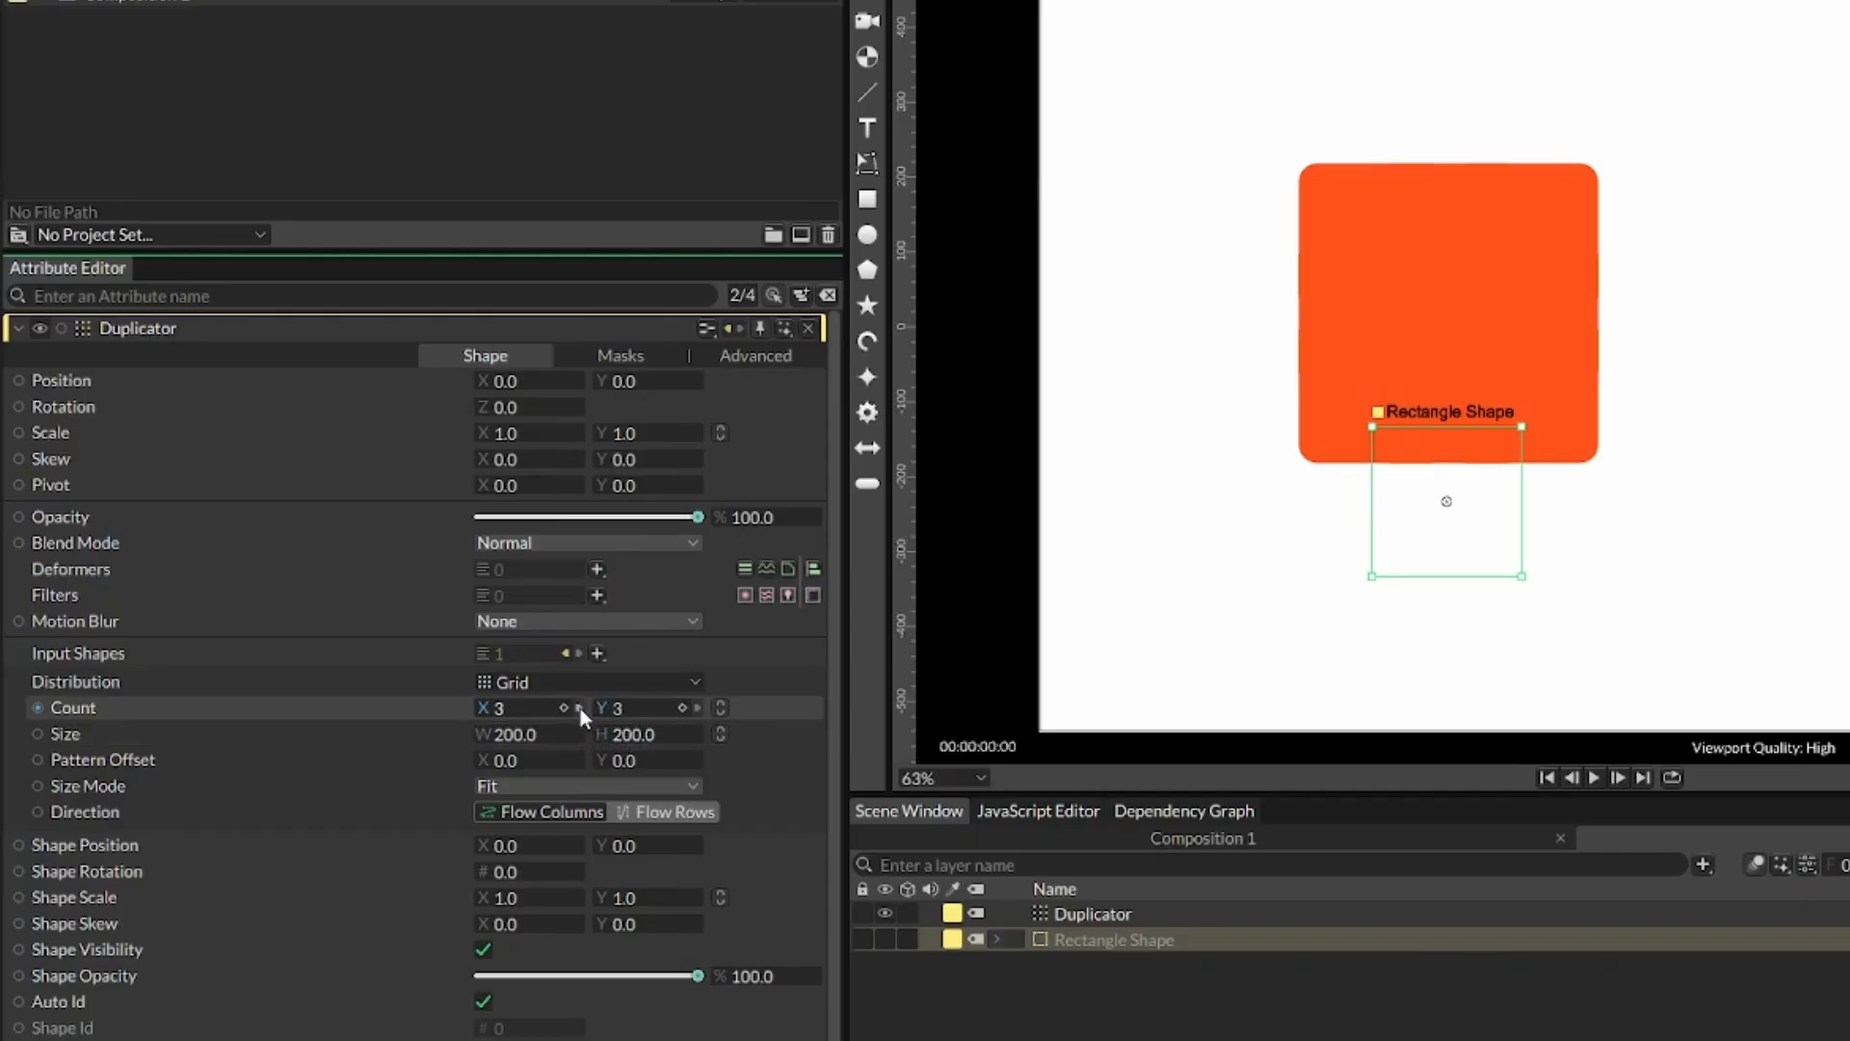
Step: Set the Duplicator to a Linear distribution with spacing 440
left_click(587, 682)
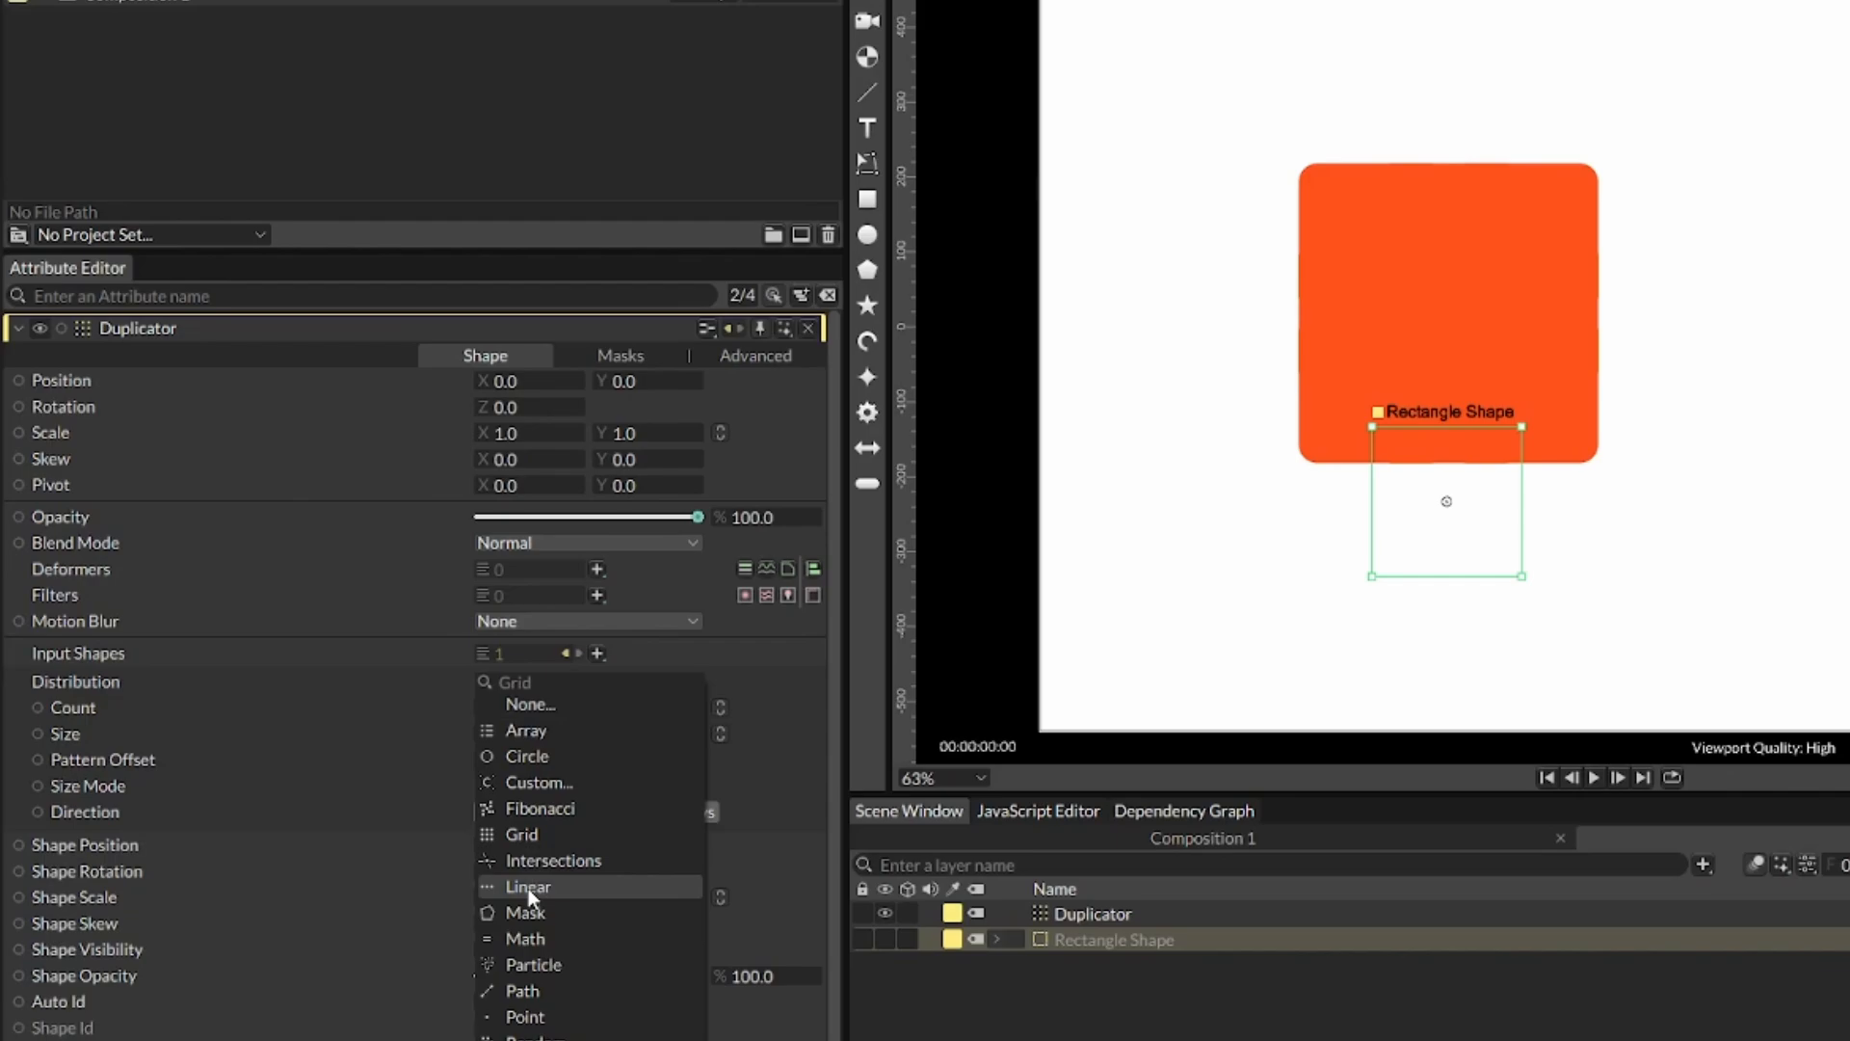
left_click(527, 886)
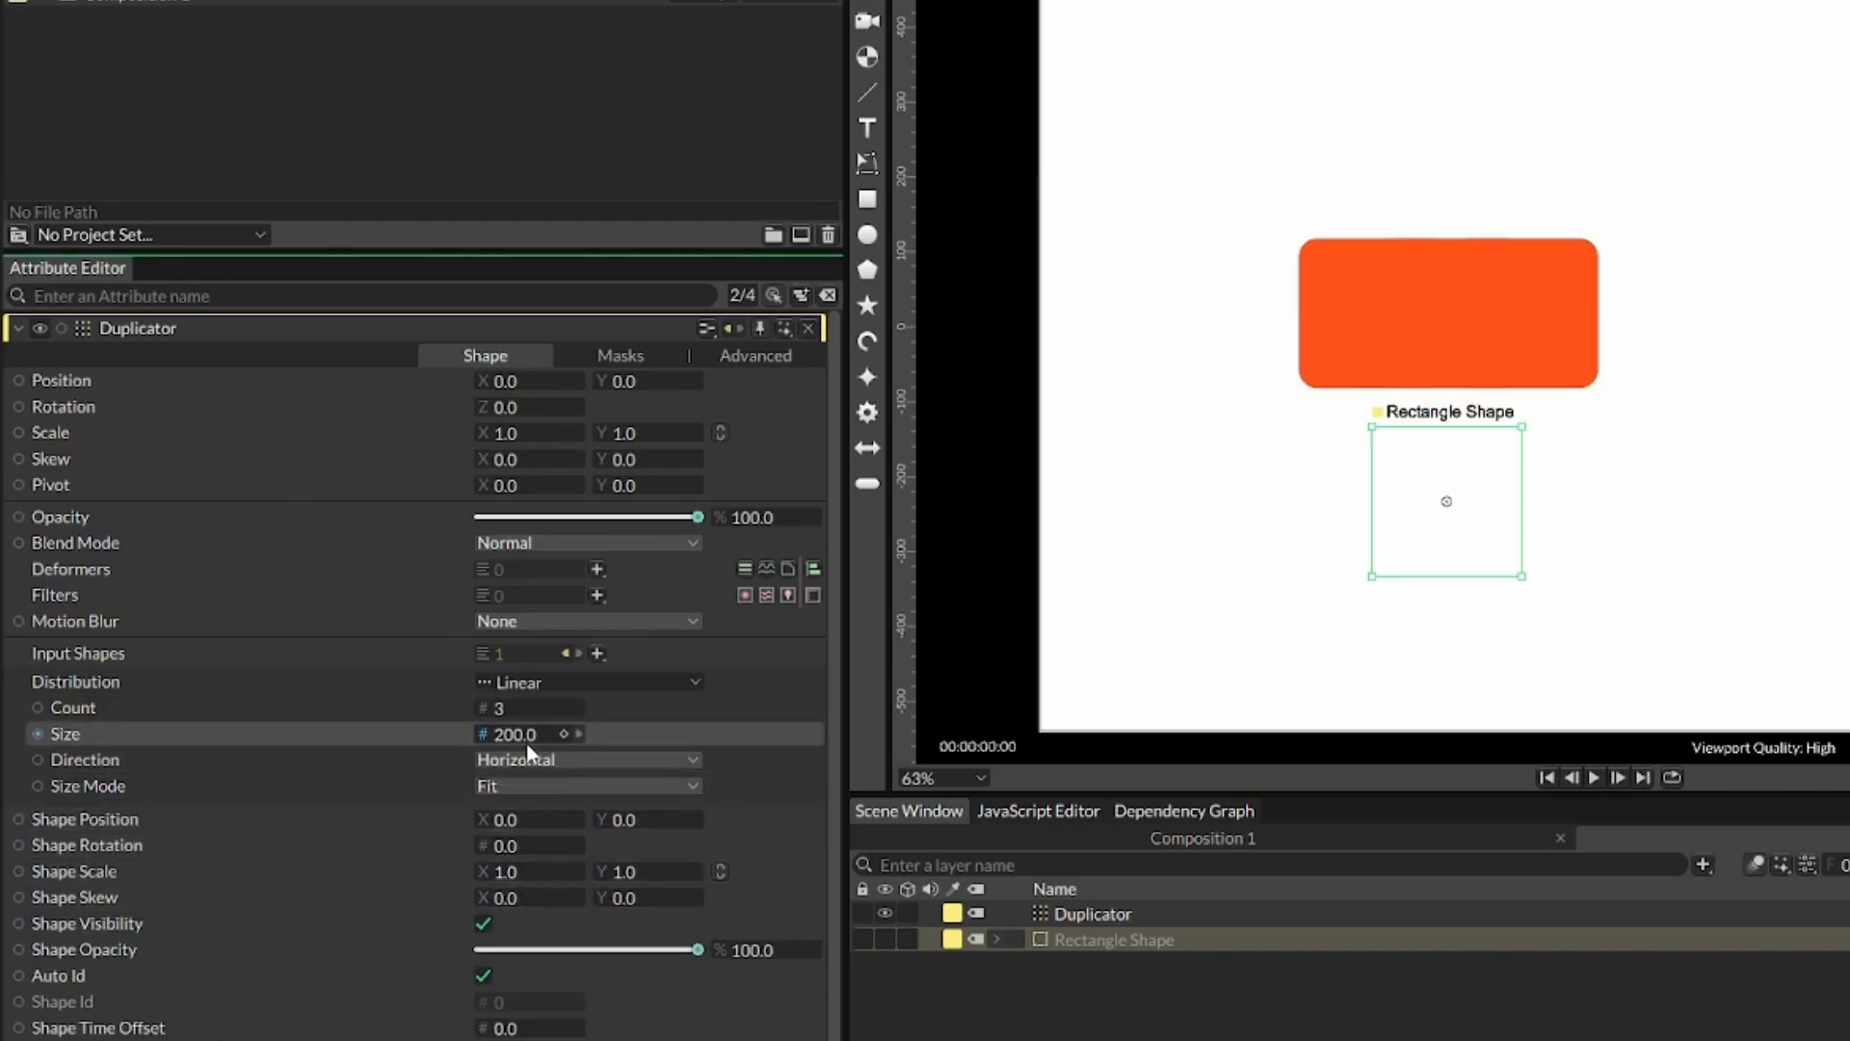
left_click_drag(529, 734, 812, 749)
type("-35")
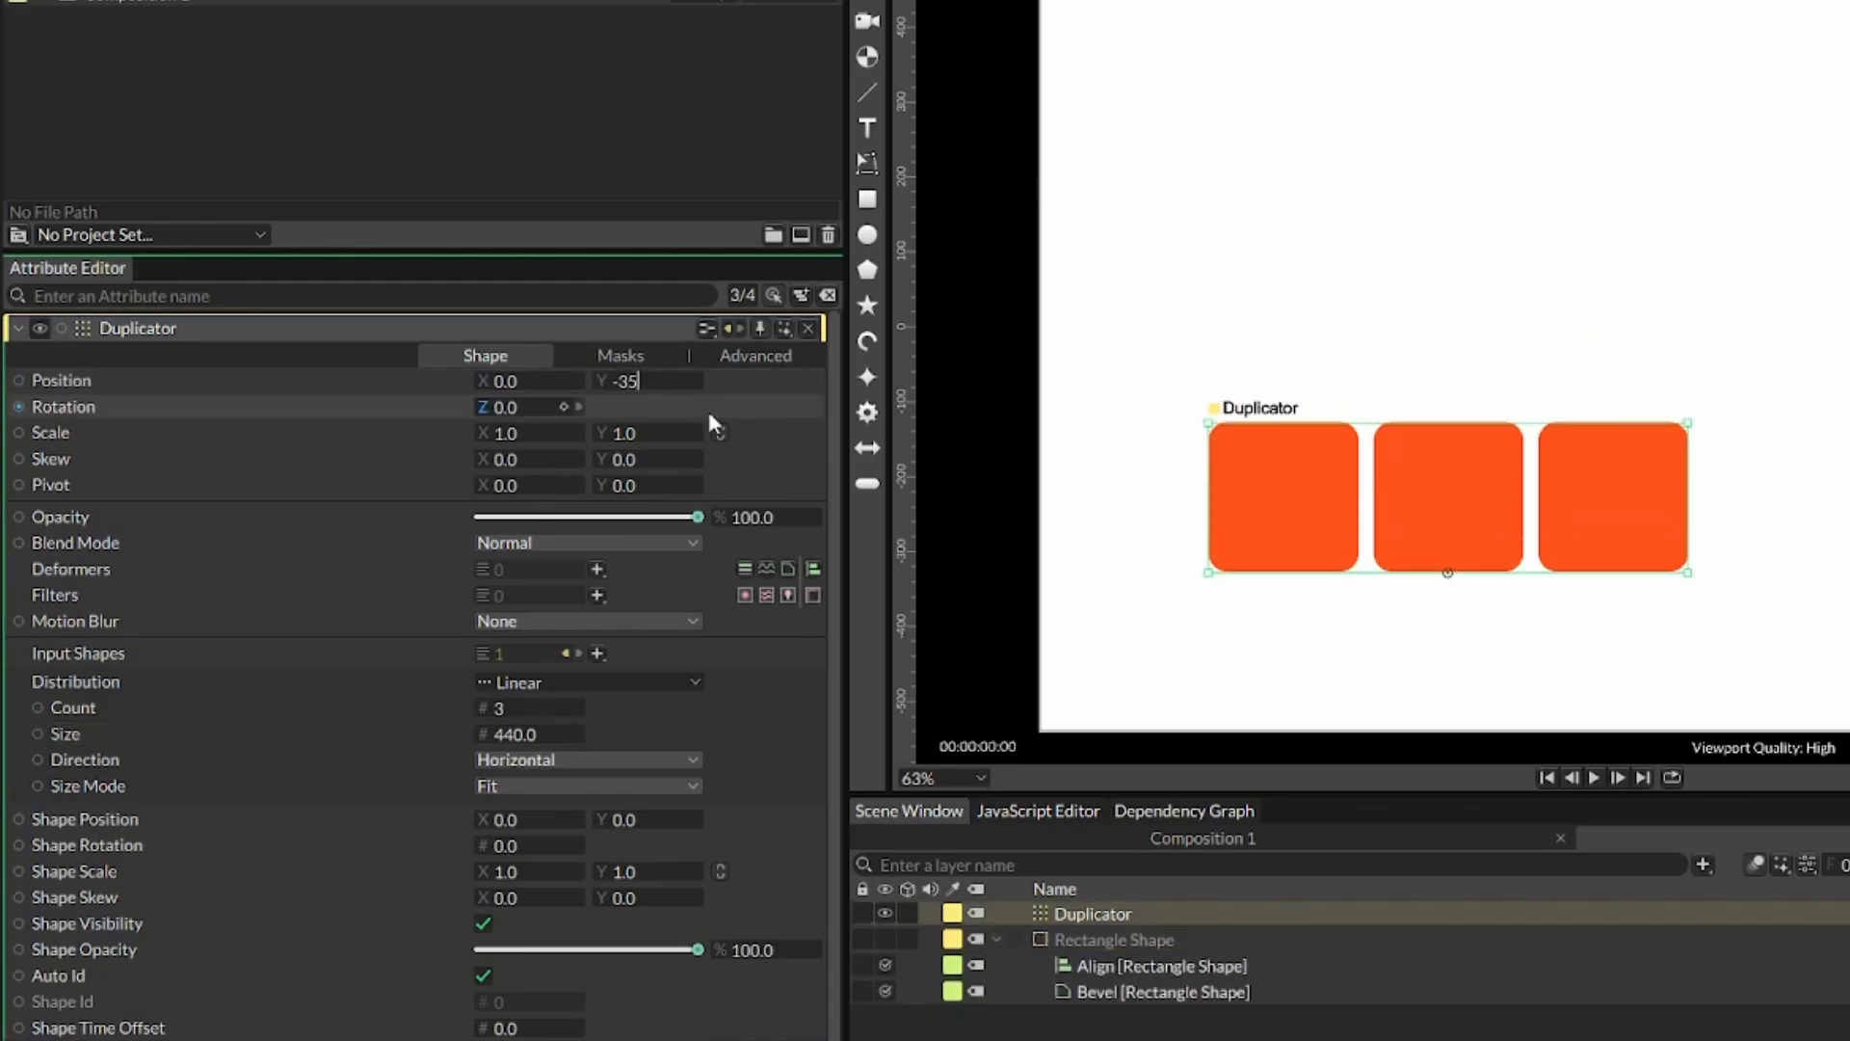
Step: Select the Rectangle Shape and try out a different Size H value
left_click(1113, 937)
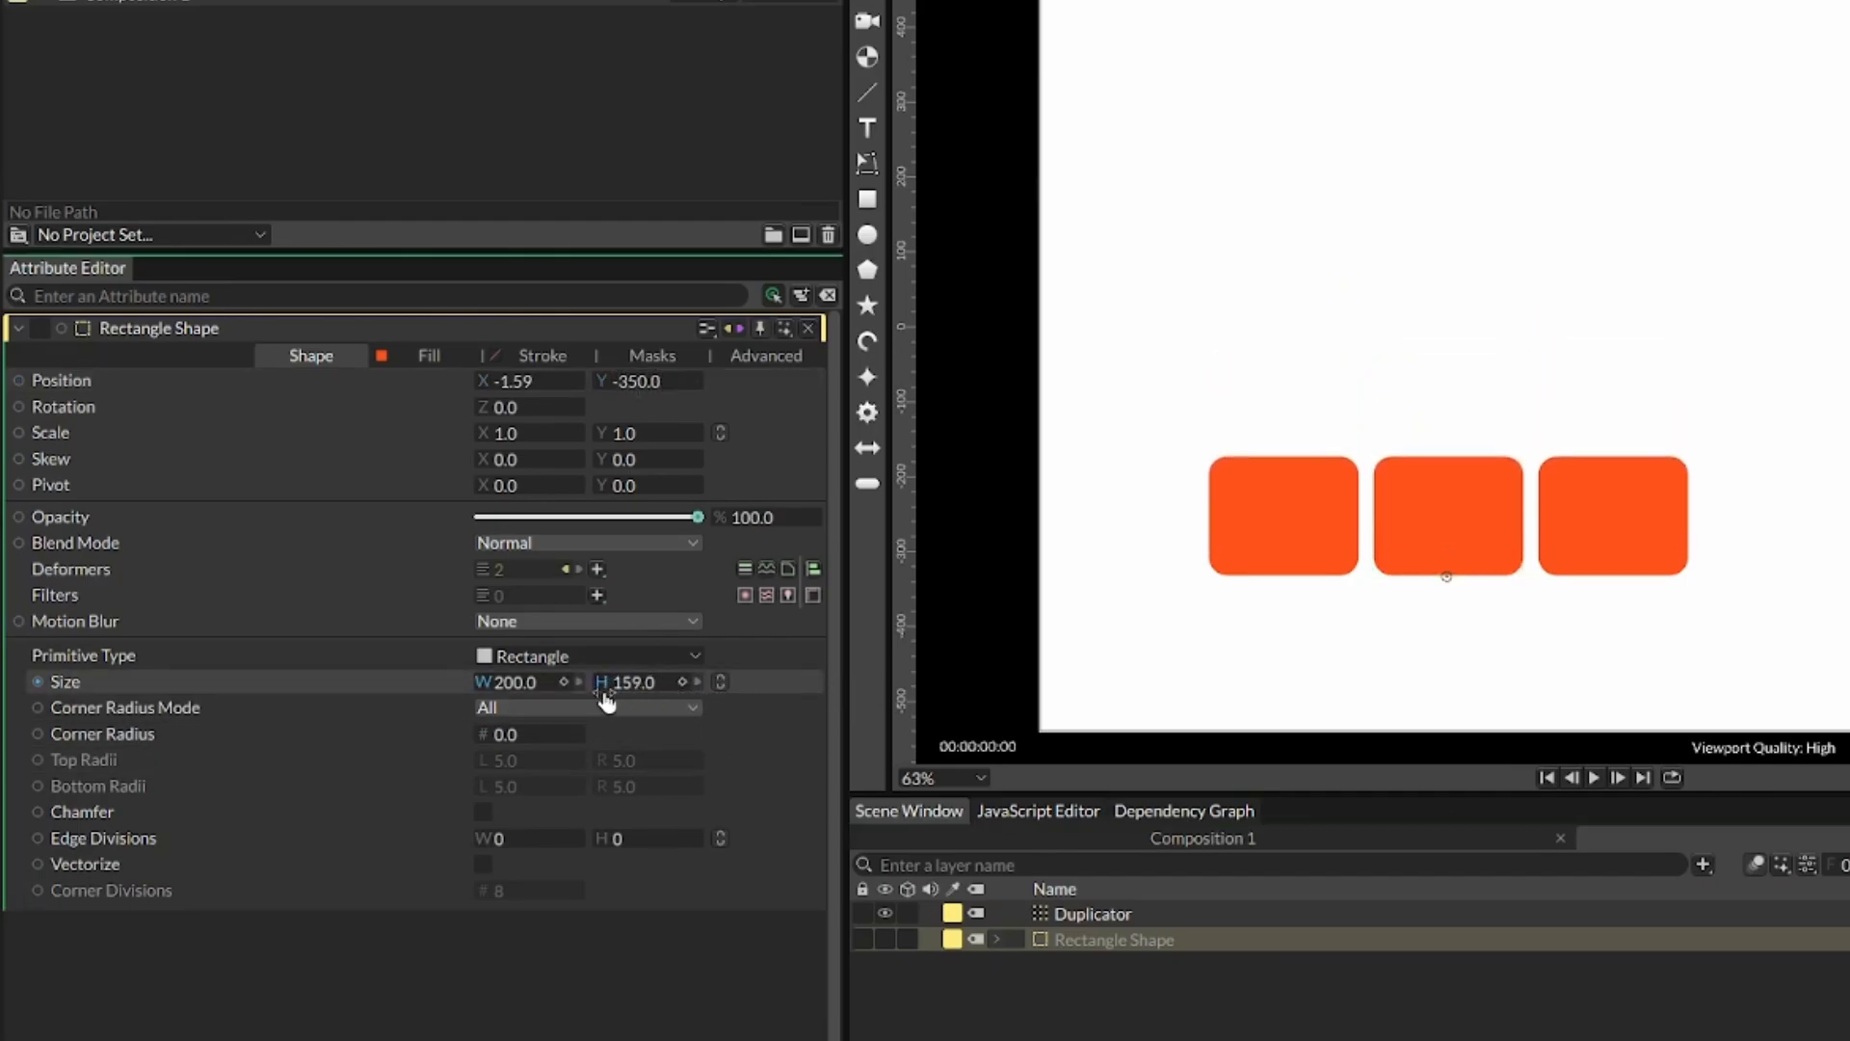
left_click_drag(631, 682, 967, 682)
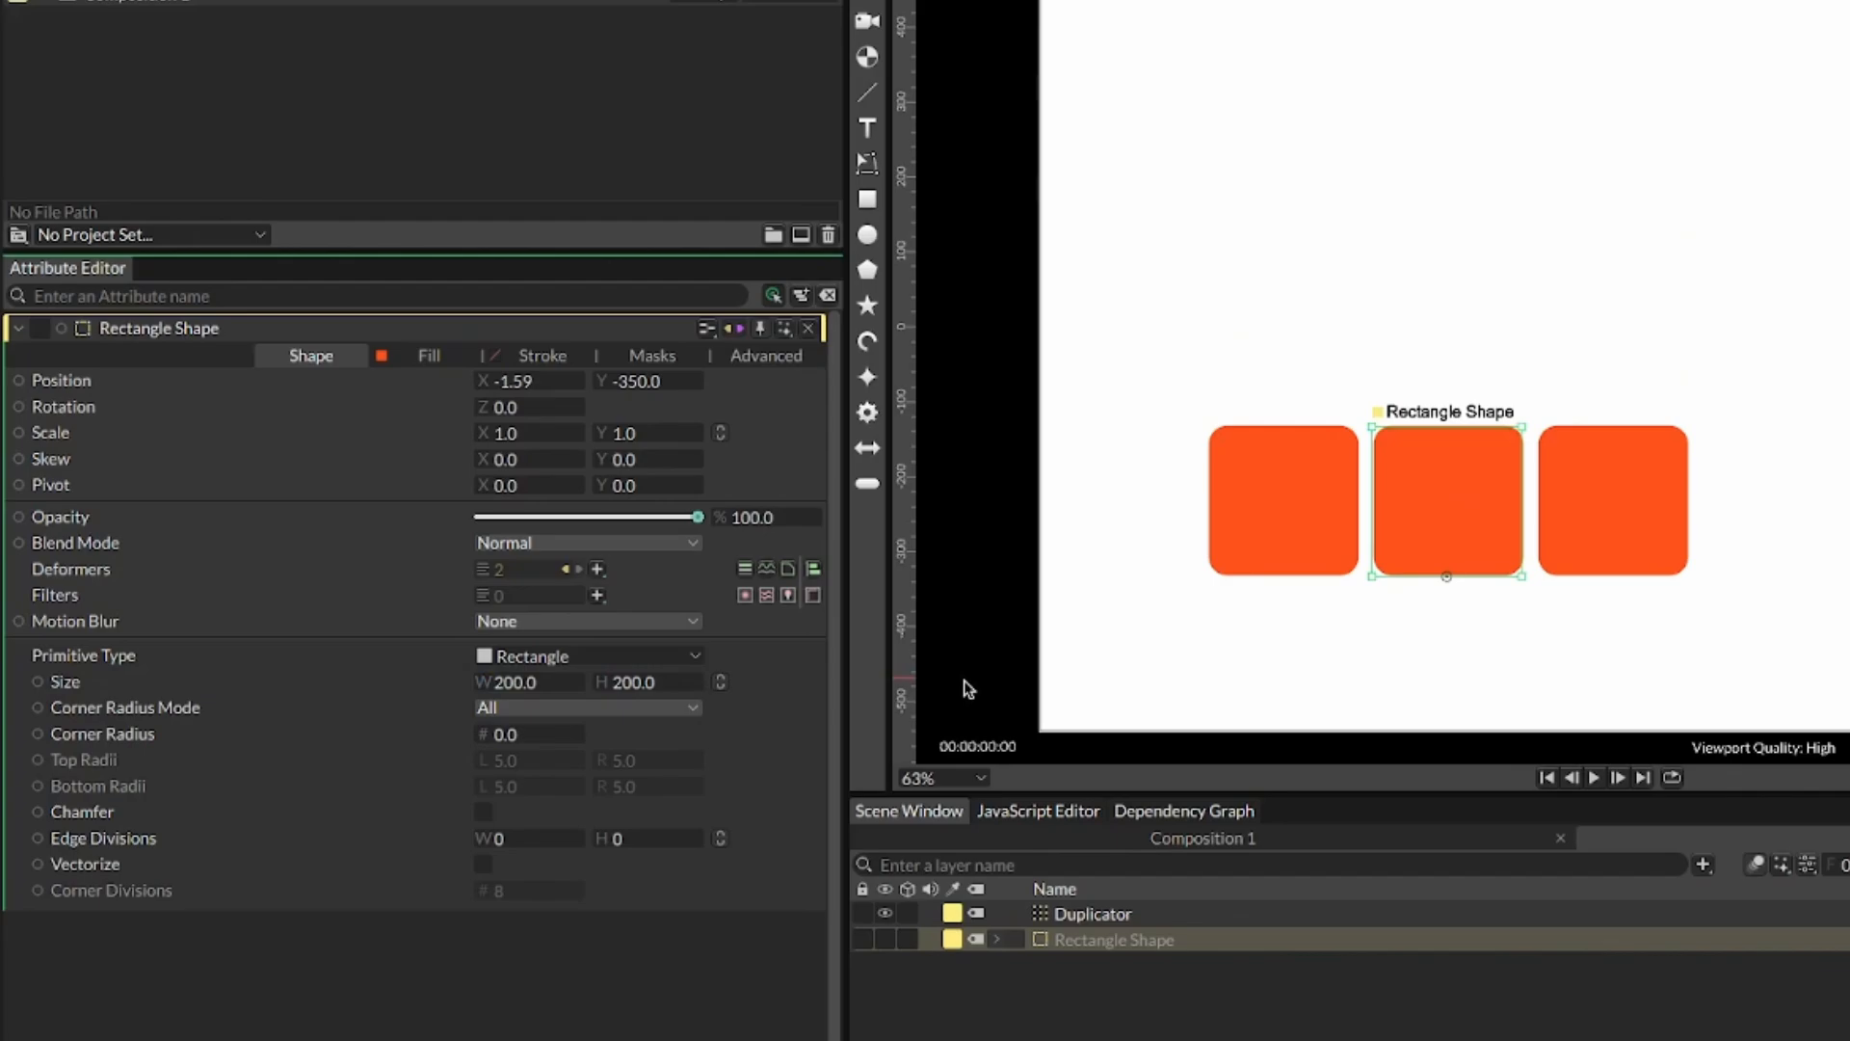
left_click(508, 682)
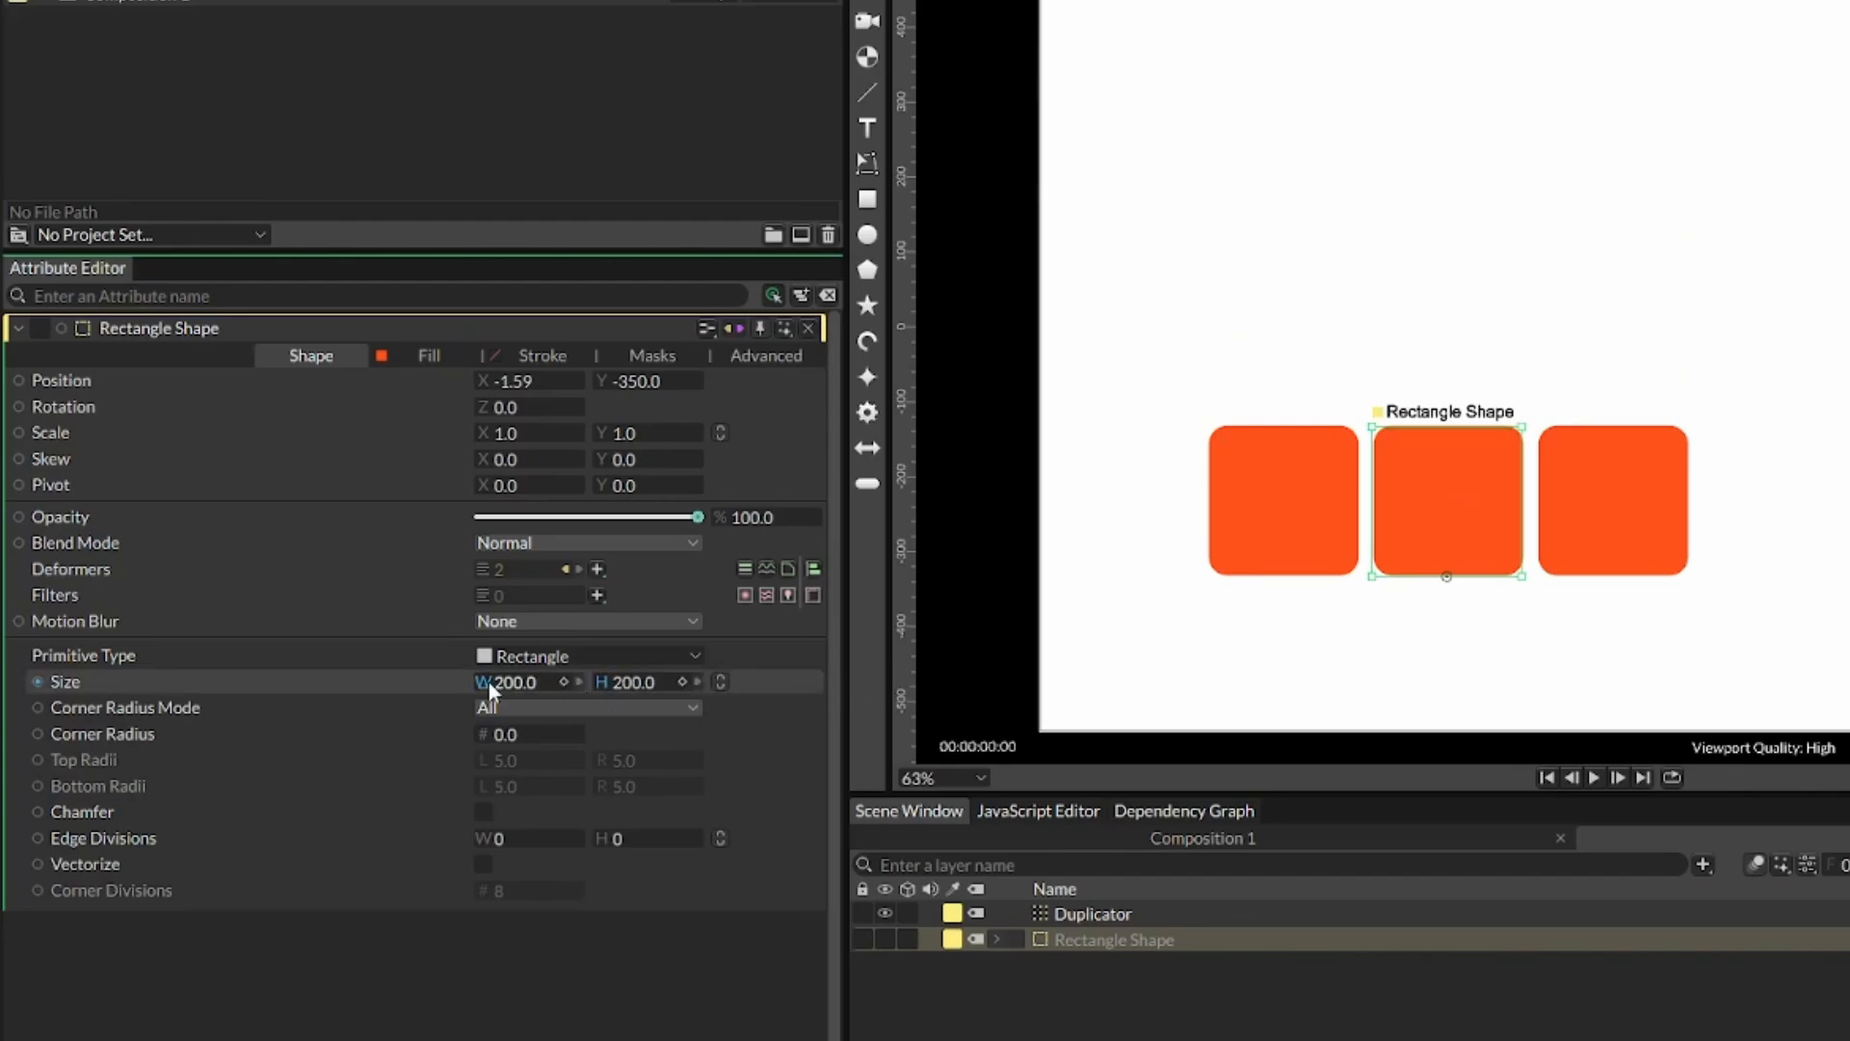
Step: Add a Random behaviour to the rectangle height with minimum 200 and maximum 800
right_click(508, 682)
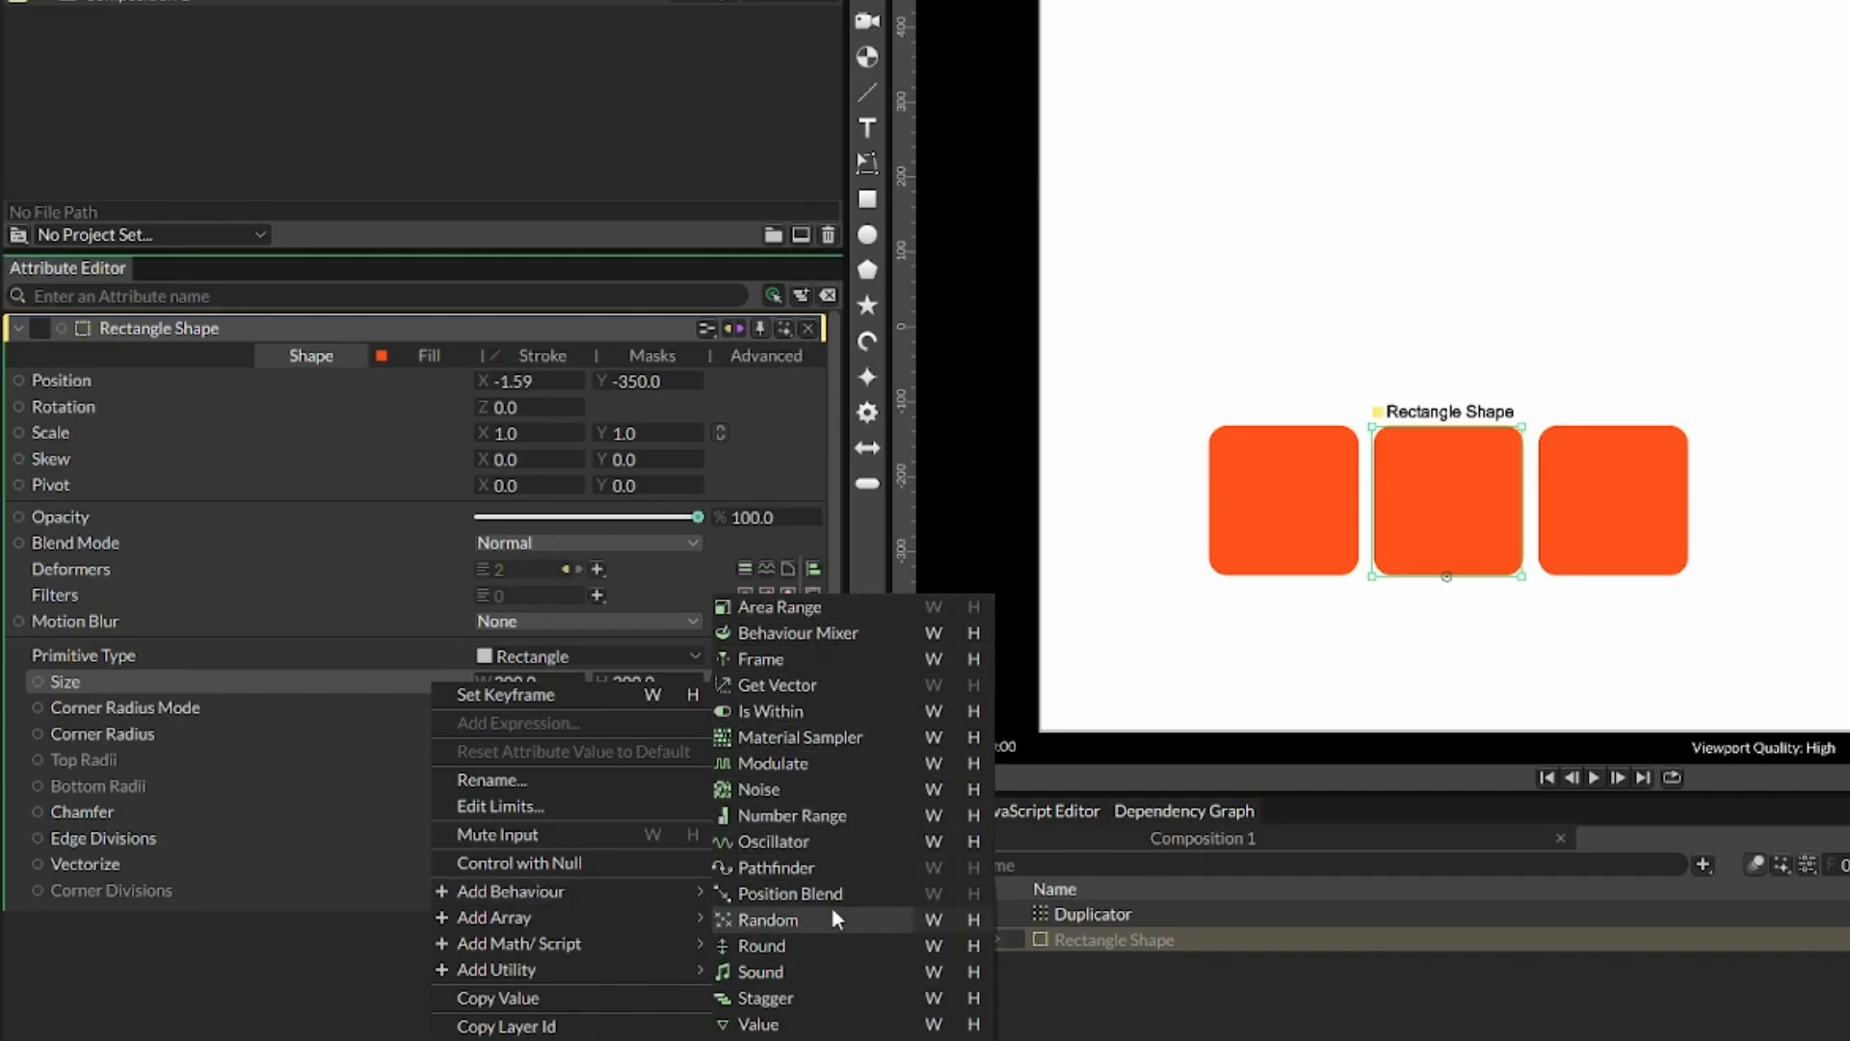
left_click(767, 919)
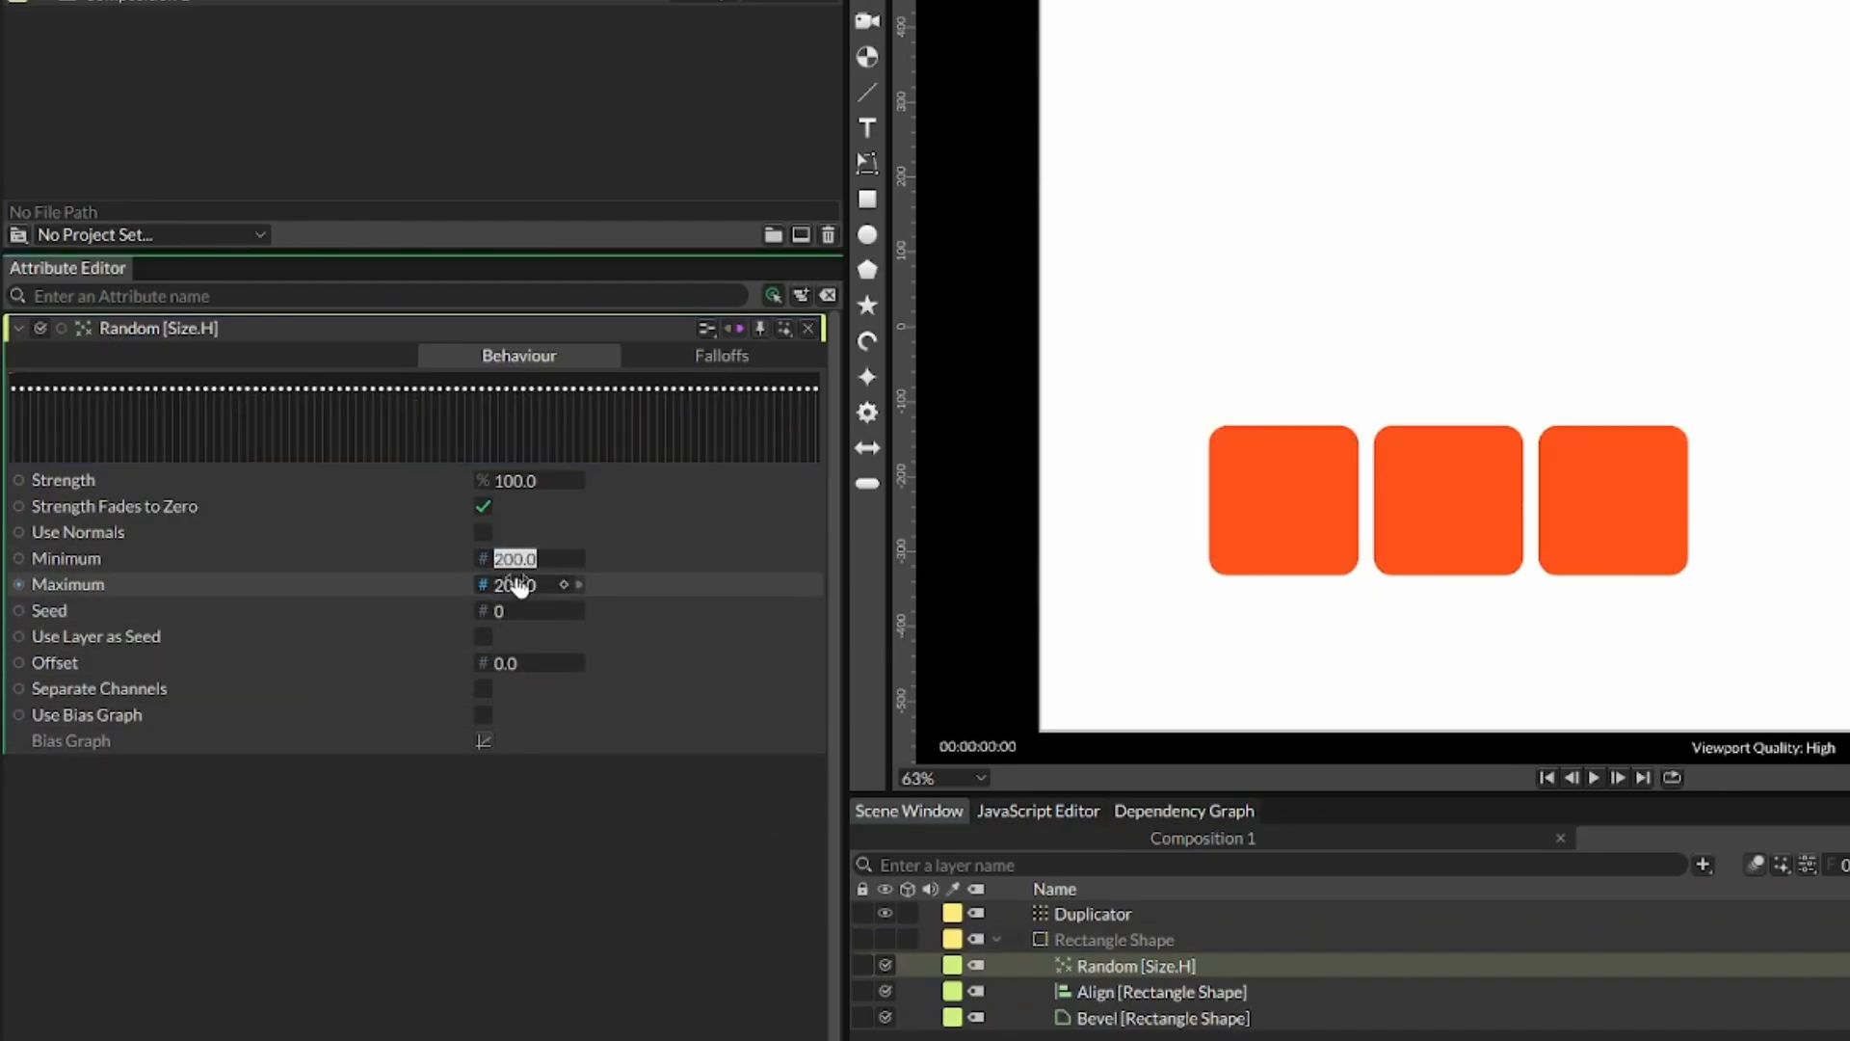
type("800")
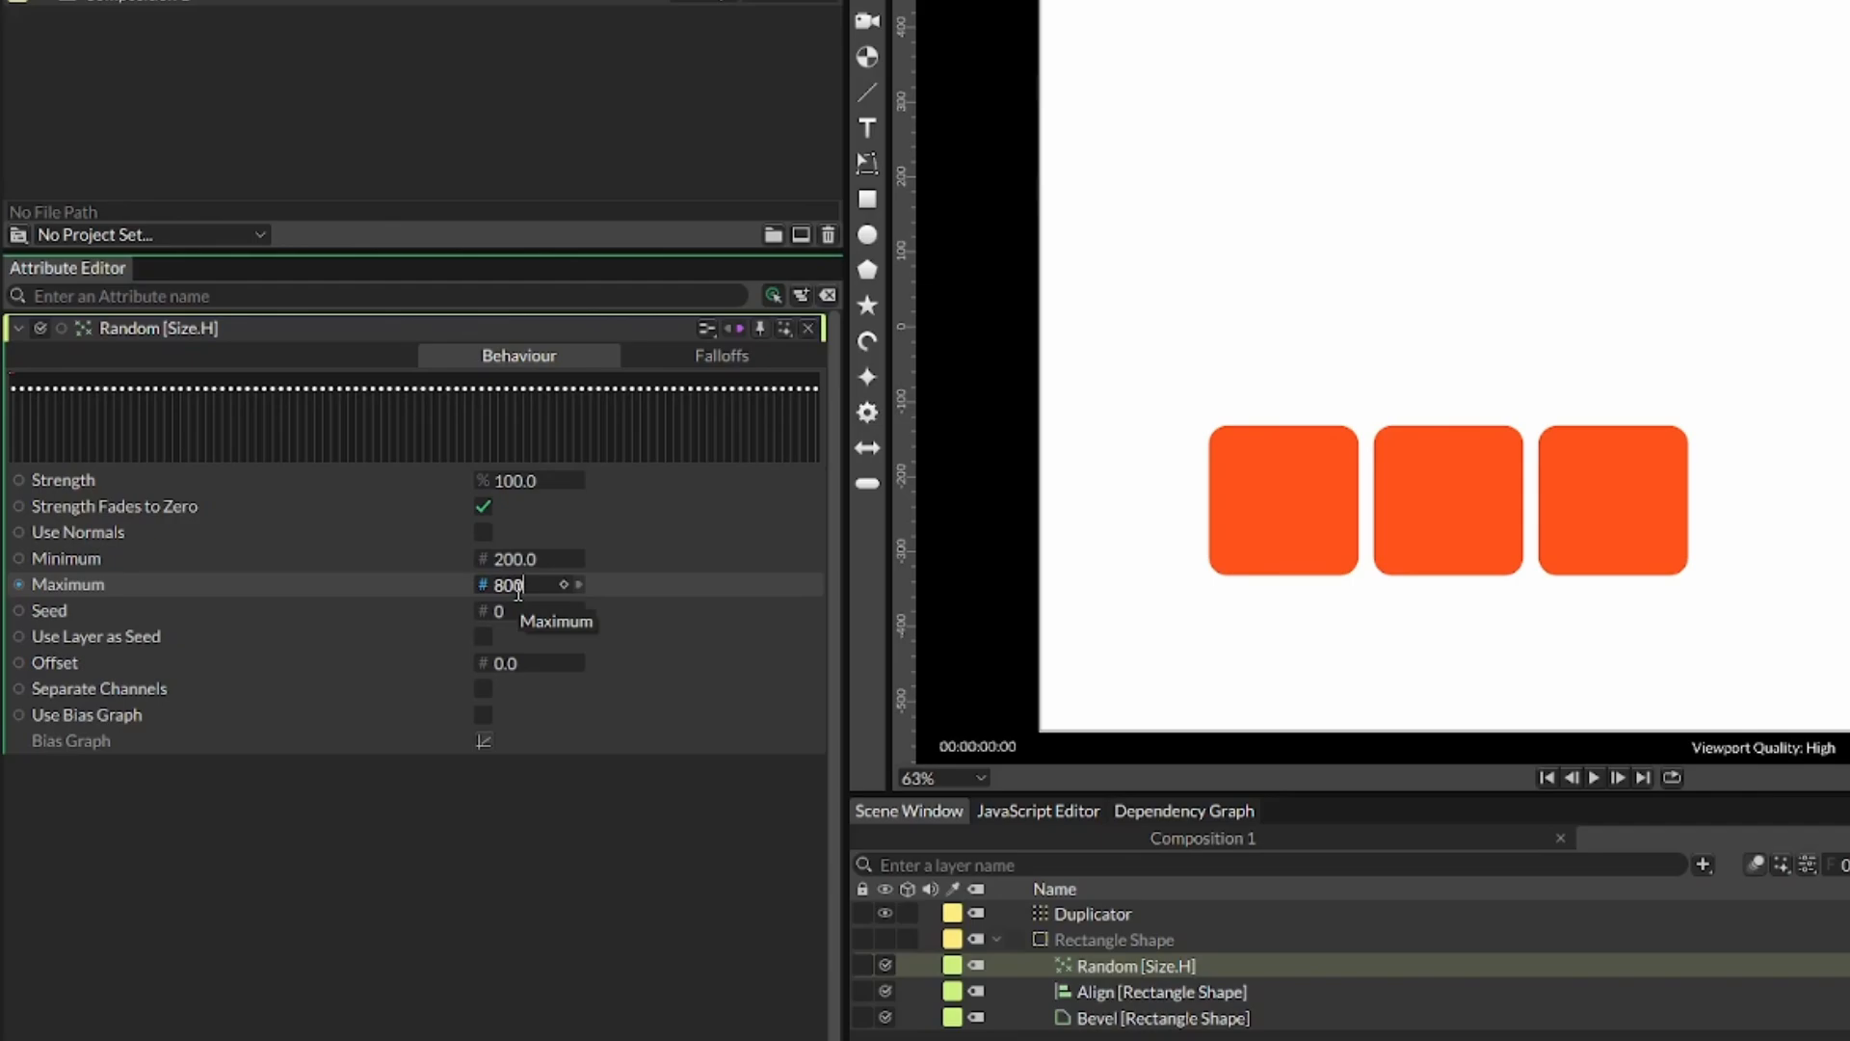